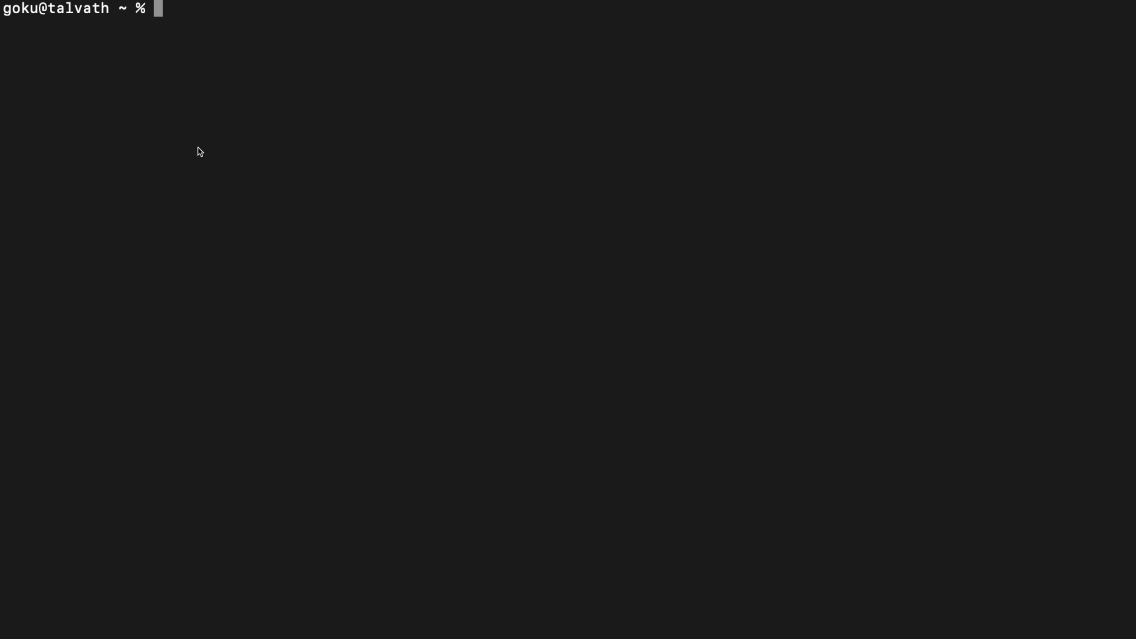
# - Execute ./version.sh, which prints version 1.0 and cleans up temporary files
pyautogui.write(',.')
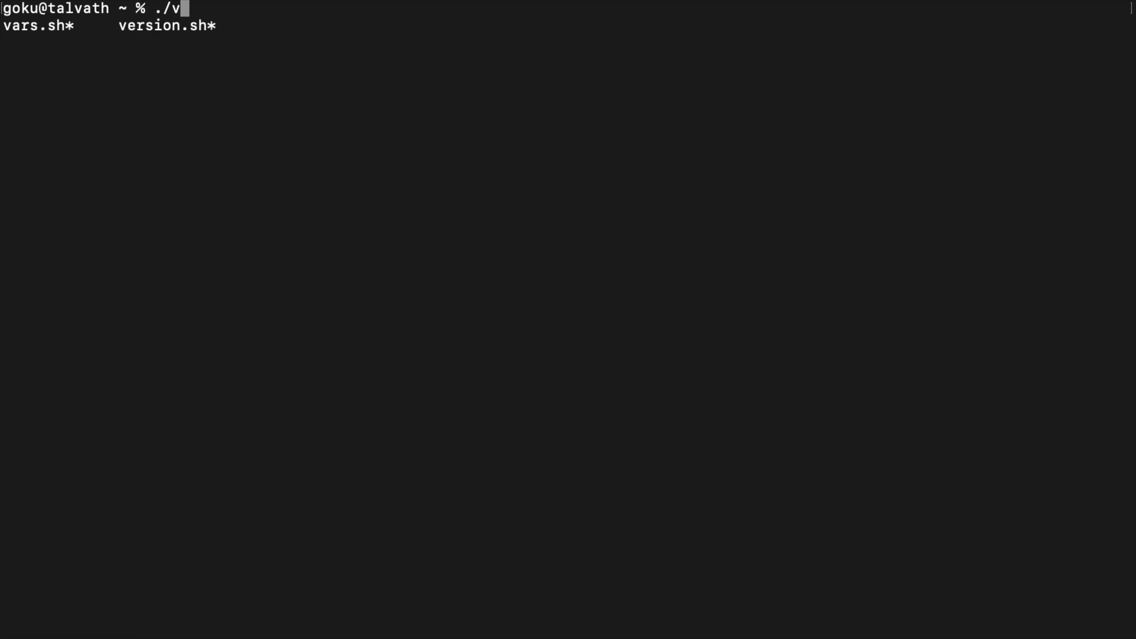
pyautogui.press('Return')
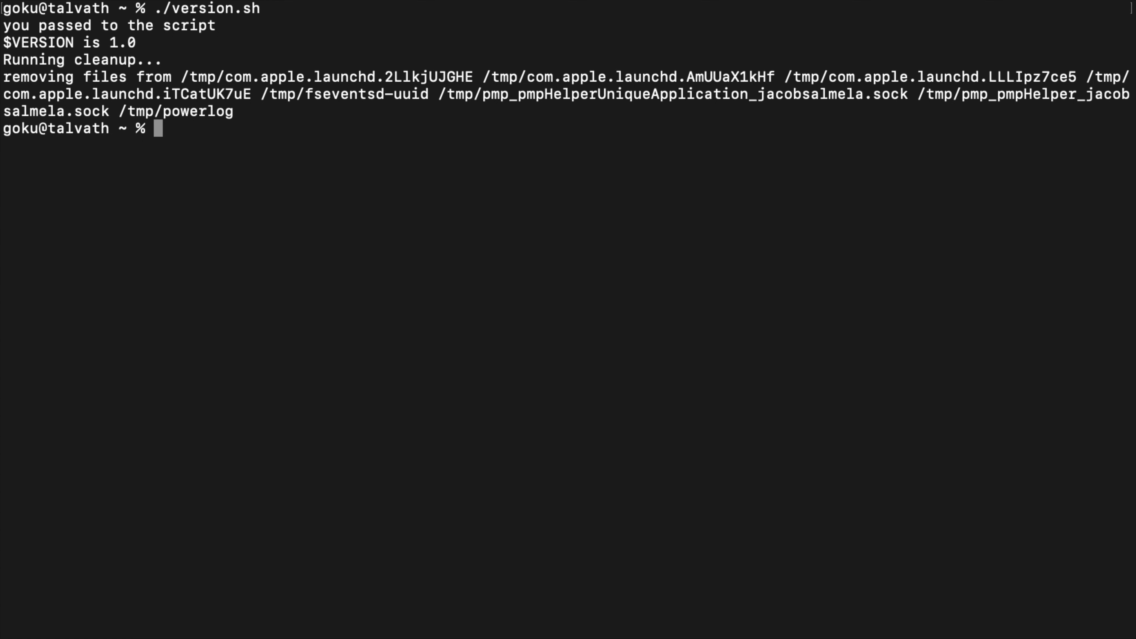
pyautogui.write('cd')
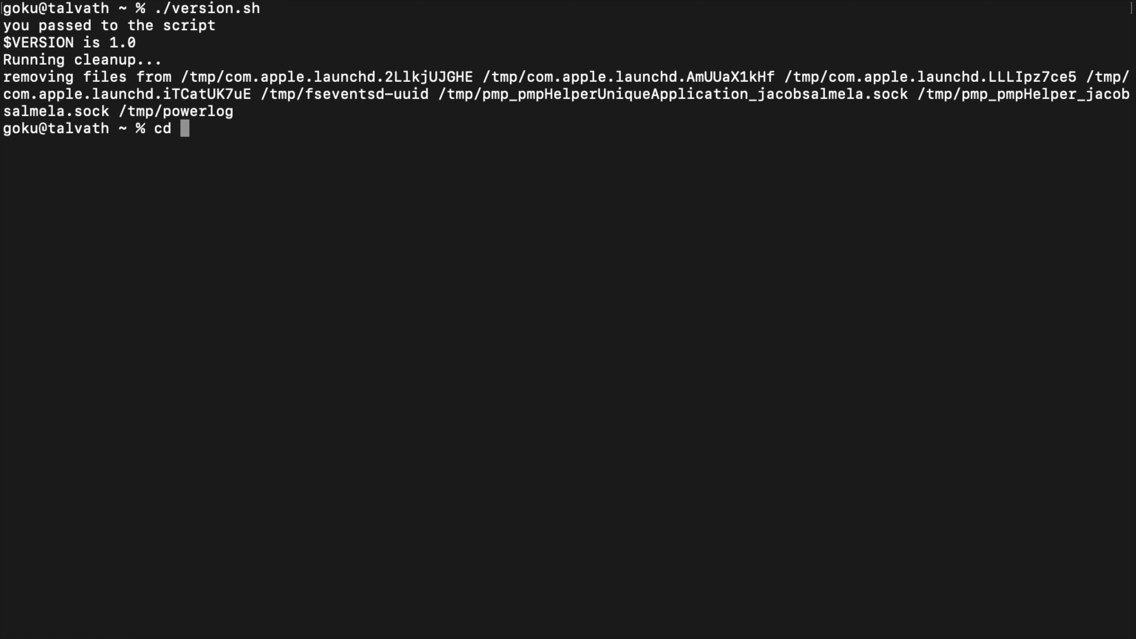
# - Display .bash_profile with cat, revealing a cd function that runs ls after changing directory
pyautogui.write('at .ba')
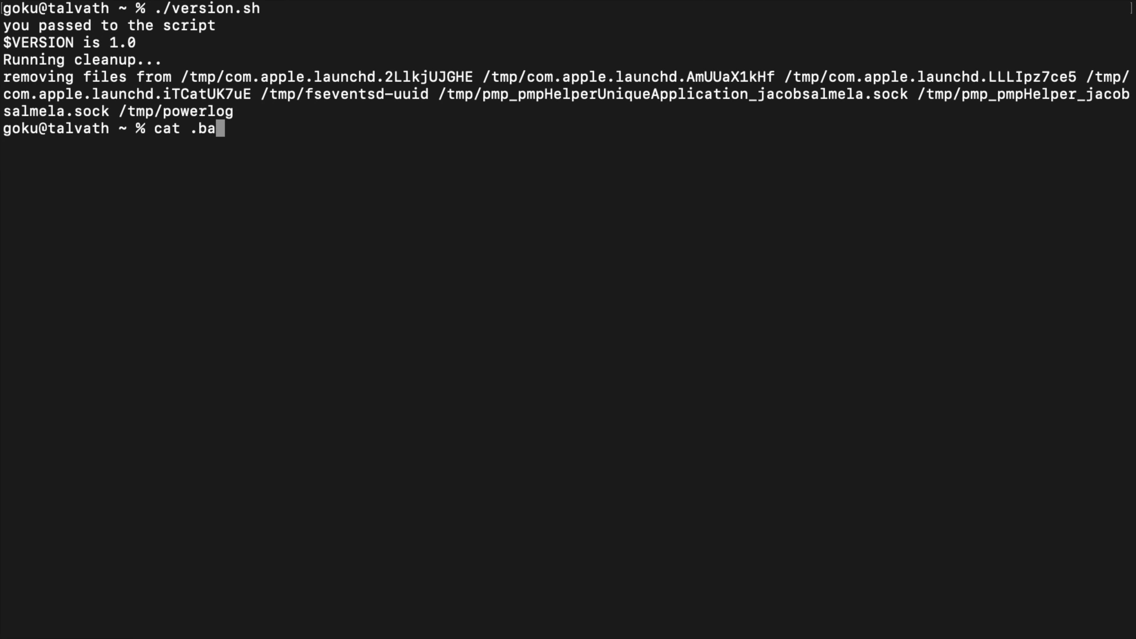
pyautogui.write('sh_profile')
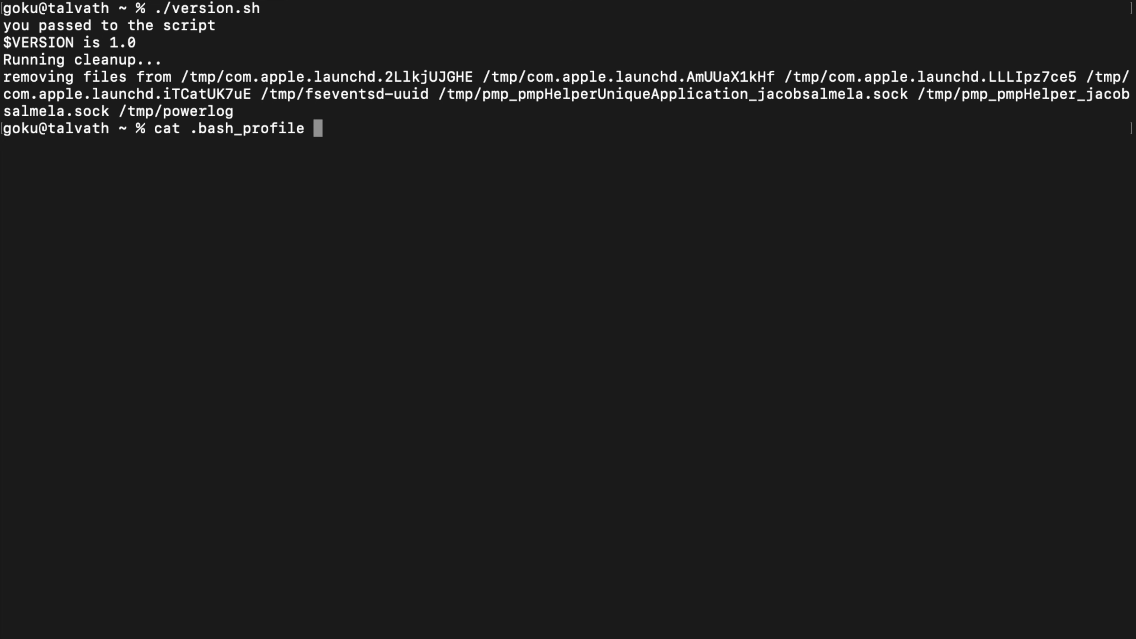
pyautogui.press('Return')
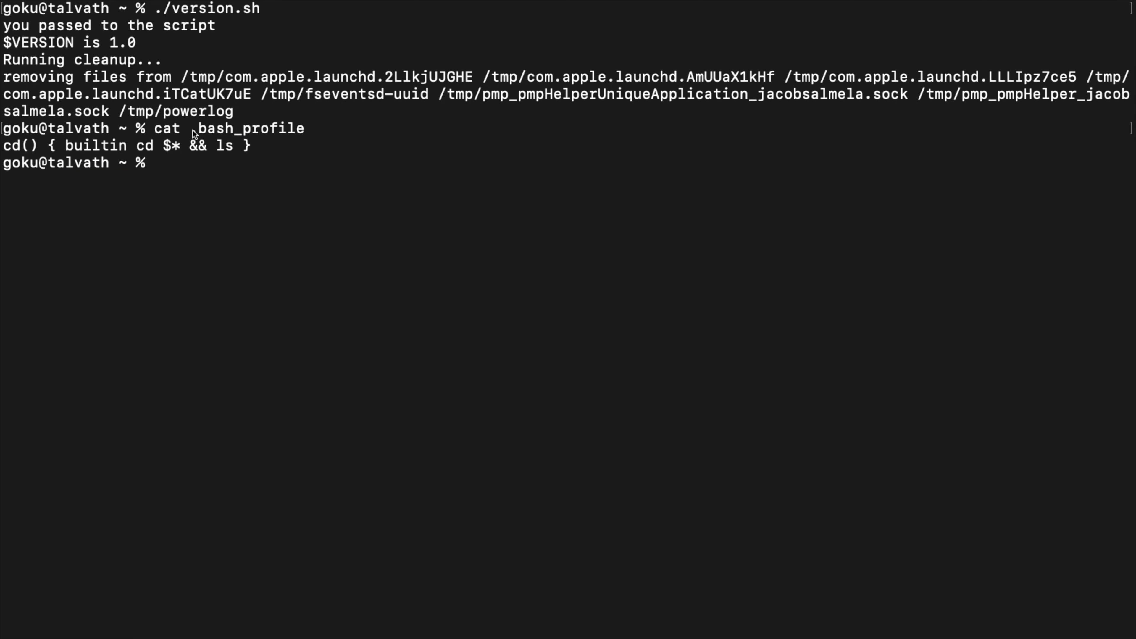
pyautogui.doubleClick(250, 128)
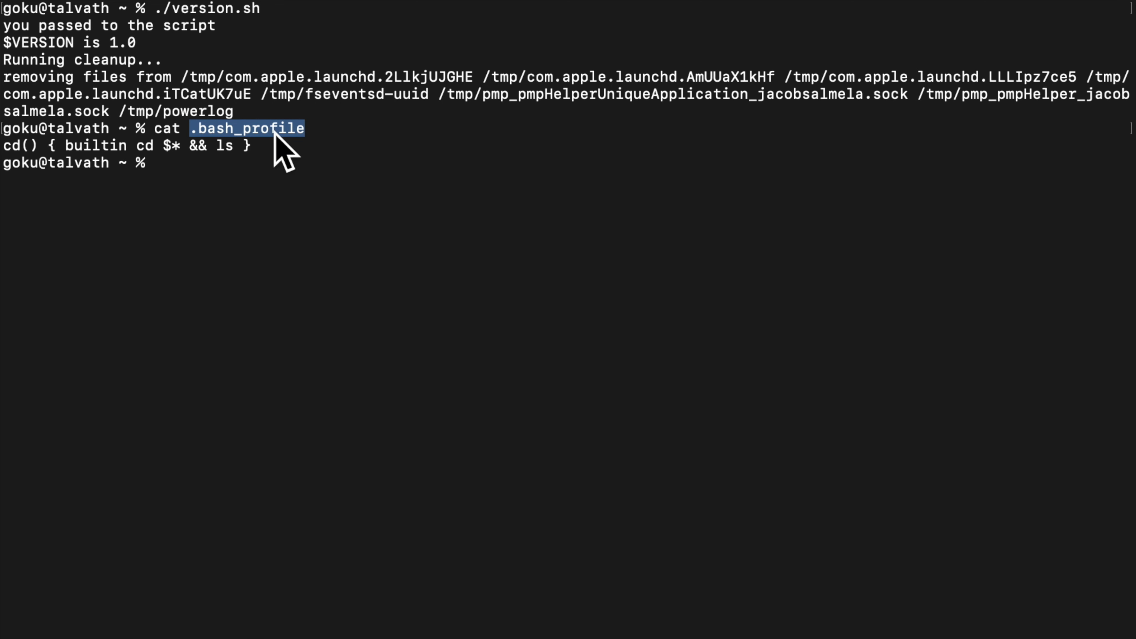
pyautogui.moveTo(263, 152)
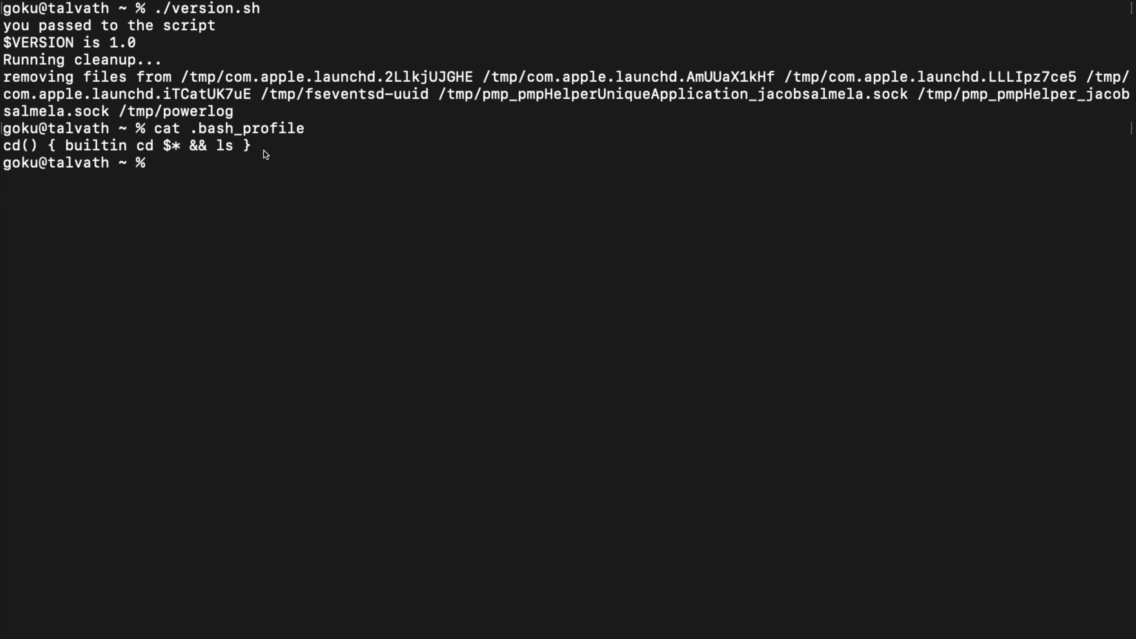
pyautogui.write('cat .bash_profile')
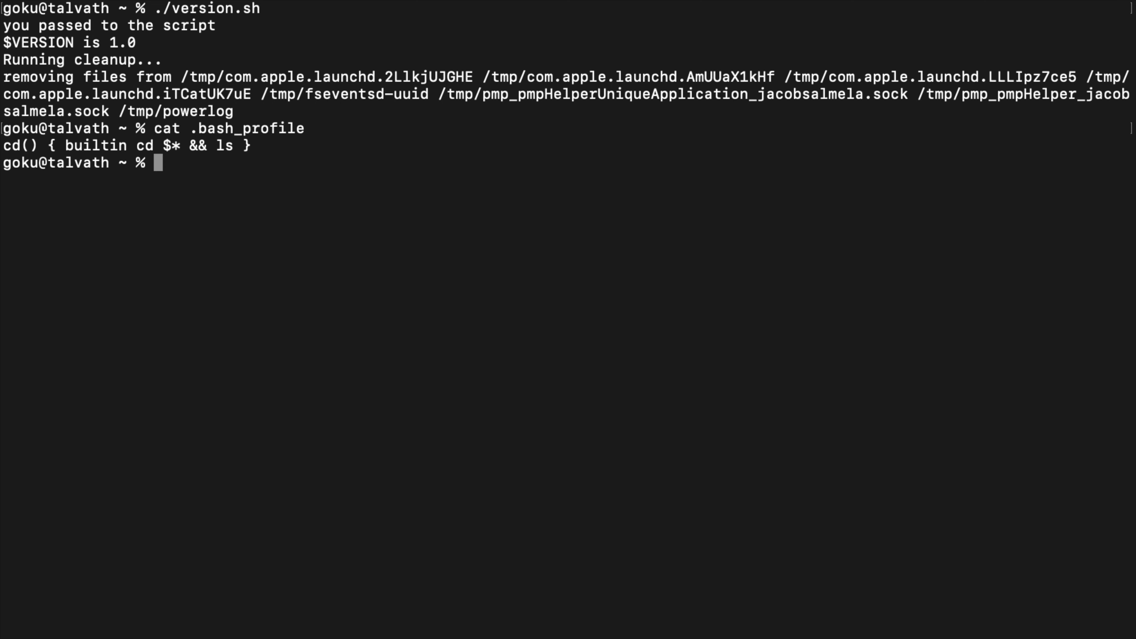
# - Copy version.sh to a new file named kamehameha, completing the source name with Tab
pyautogui.write('cp v')
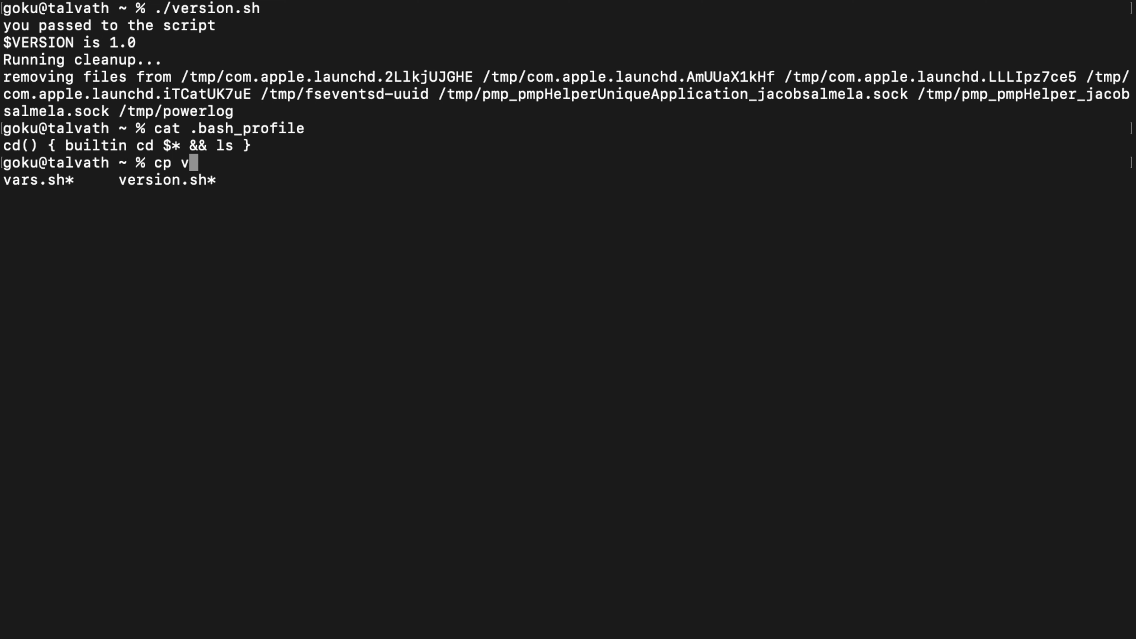
pyautogui.press('Tab')
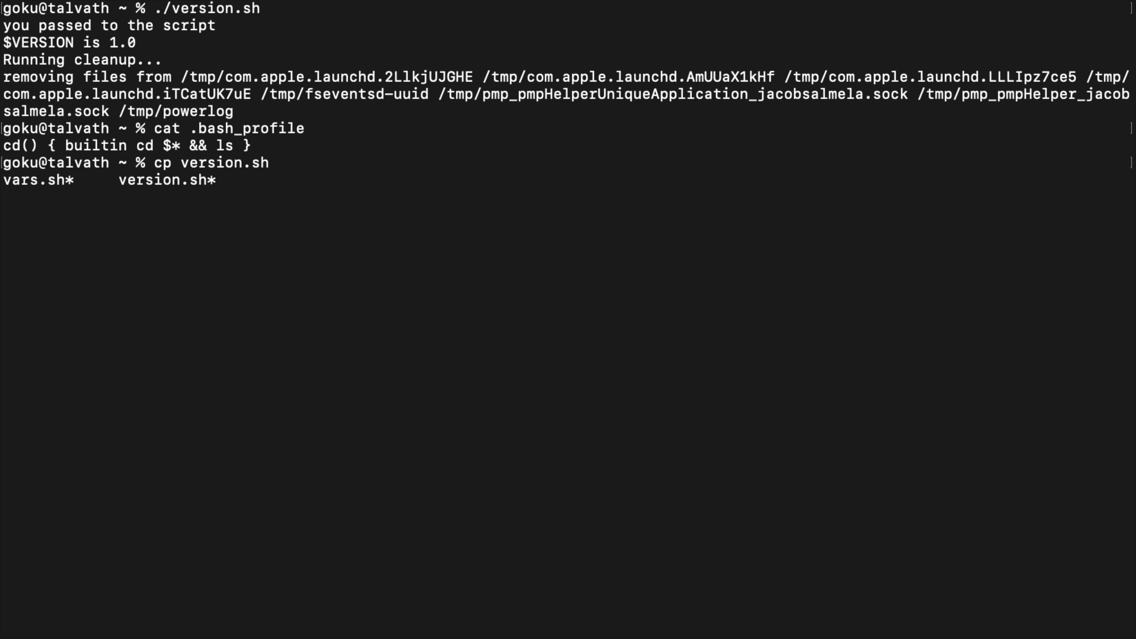
pyautogui.write('kame')
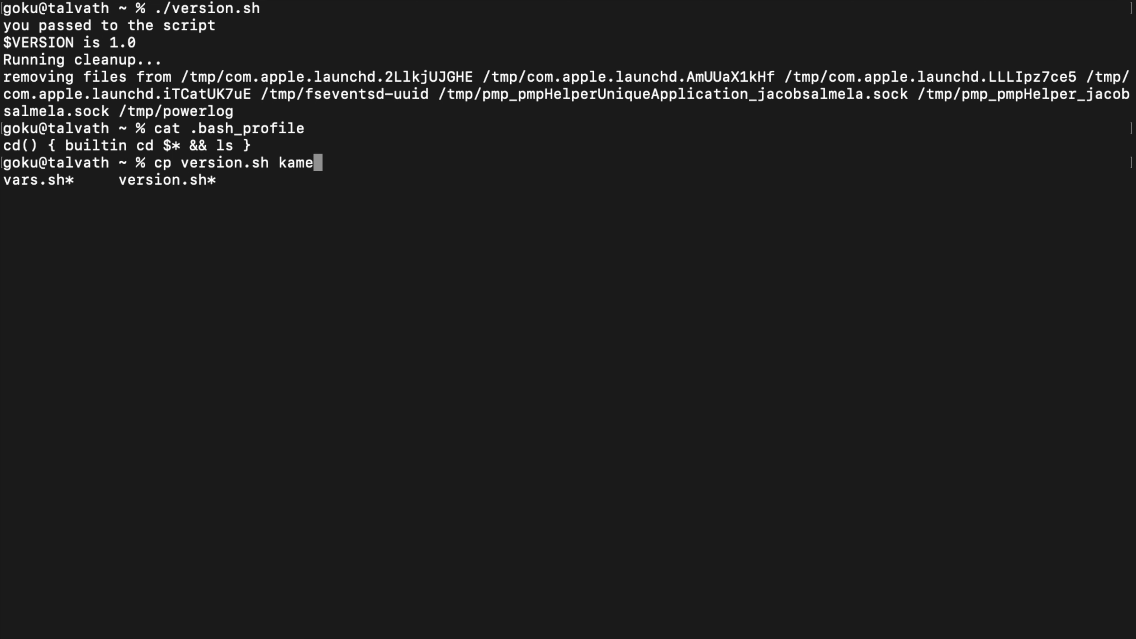
pyautogui.write('hameh')
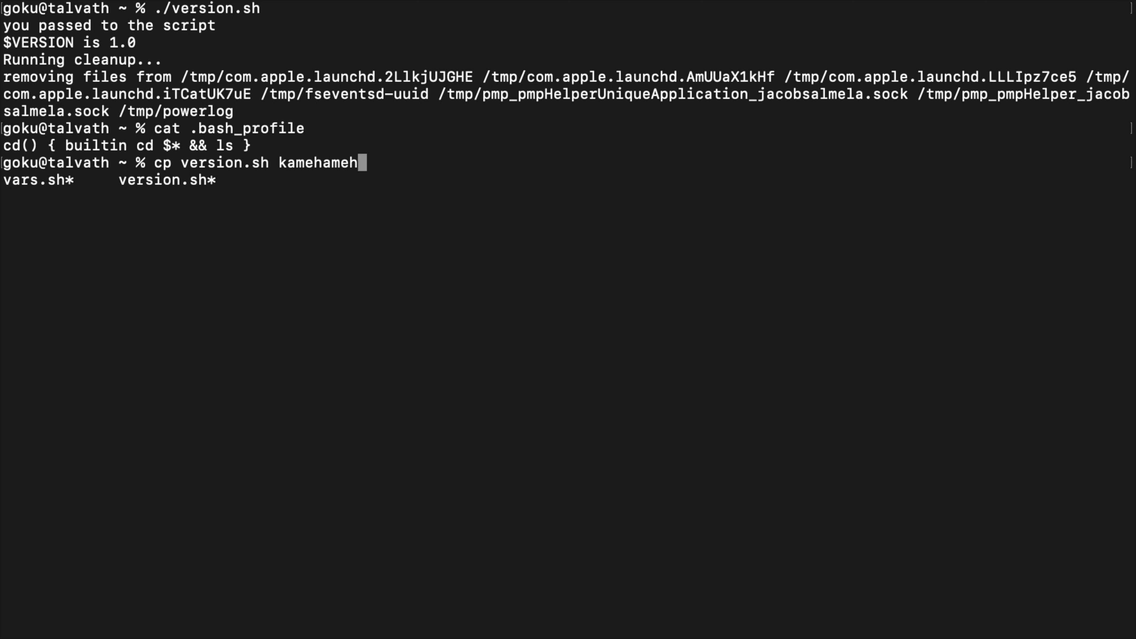
pyautogui.write('a')
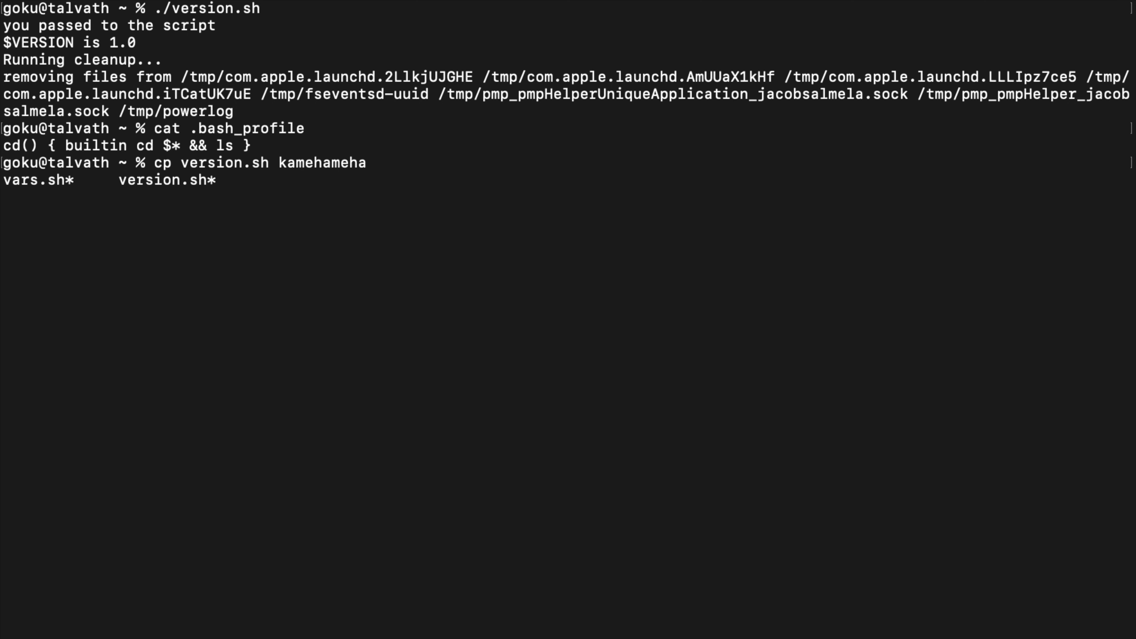
pyautogui.press('Return')
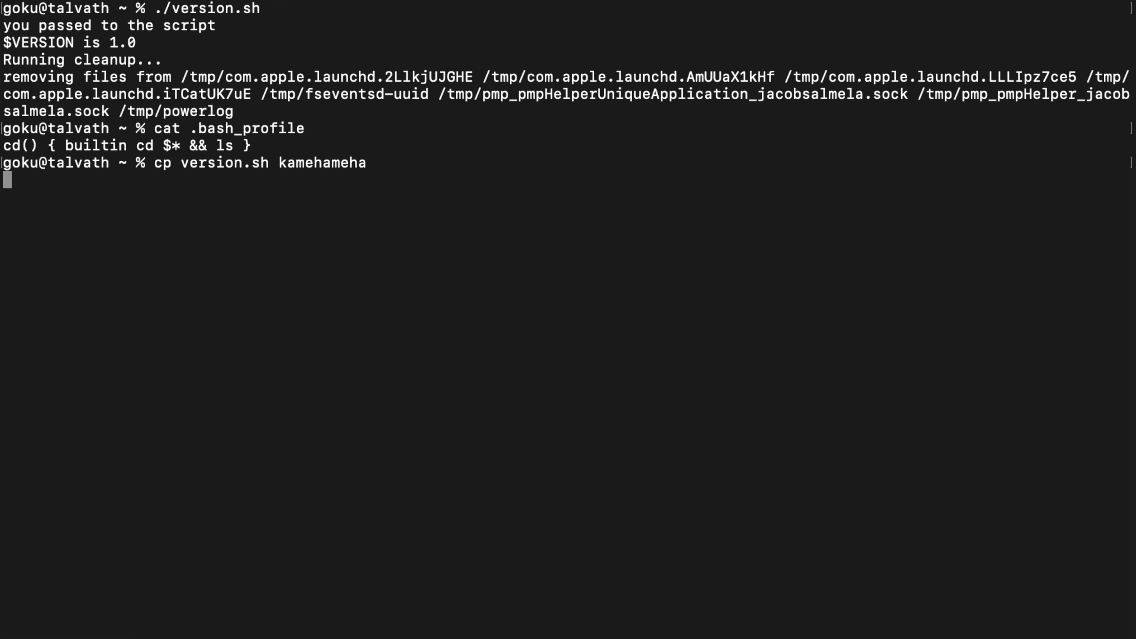
# - Run ./kamehameha from the home folder, printing the same version 1.0 output
pyautogui.press('Return')
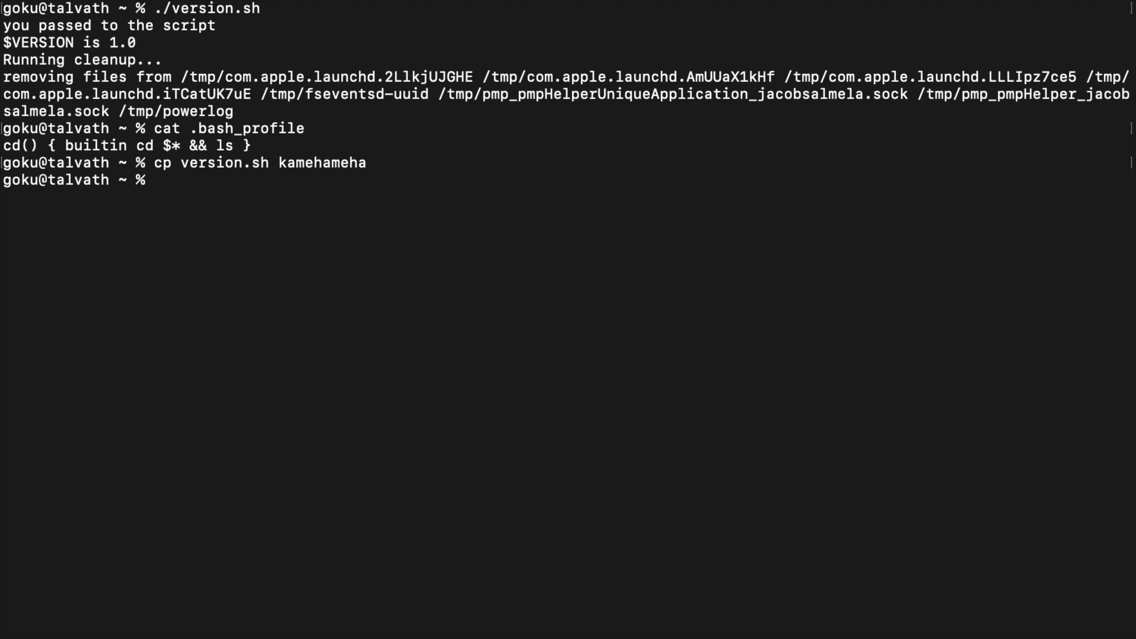
pyautogui.write('./kamehameha')
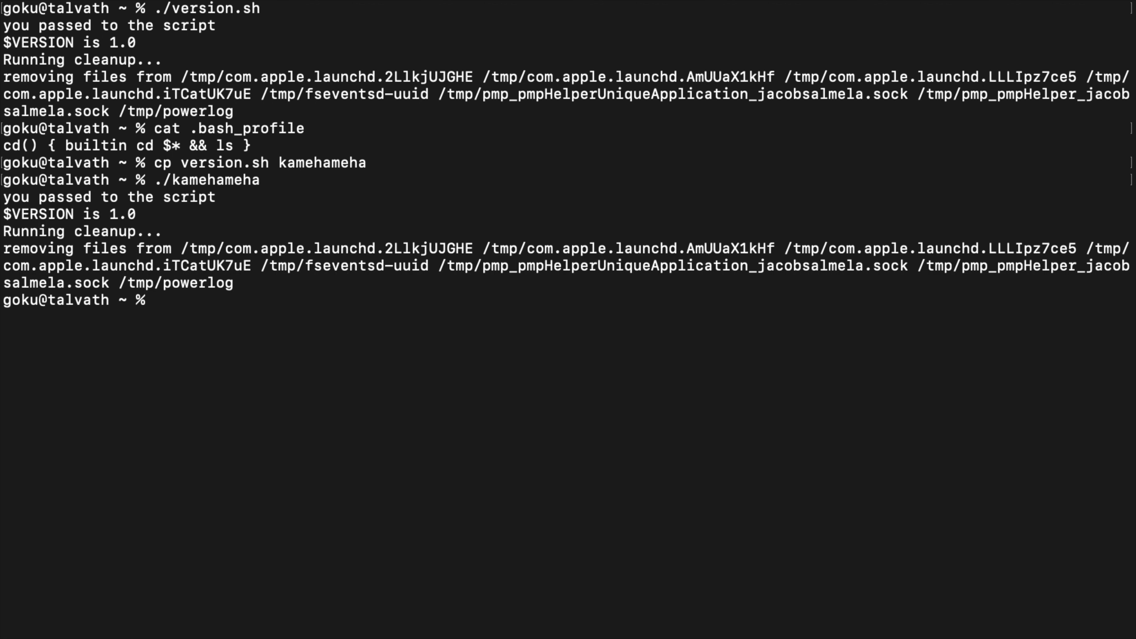
pyautogui.write('ls')
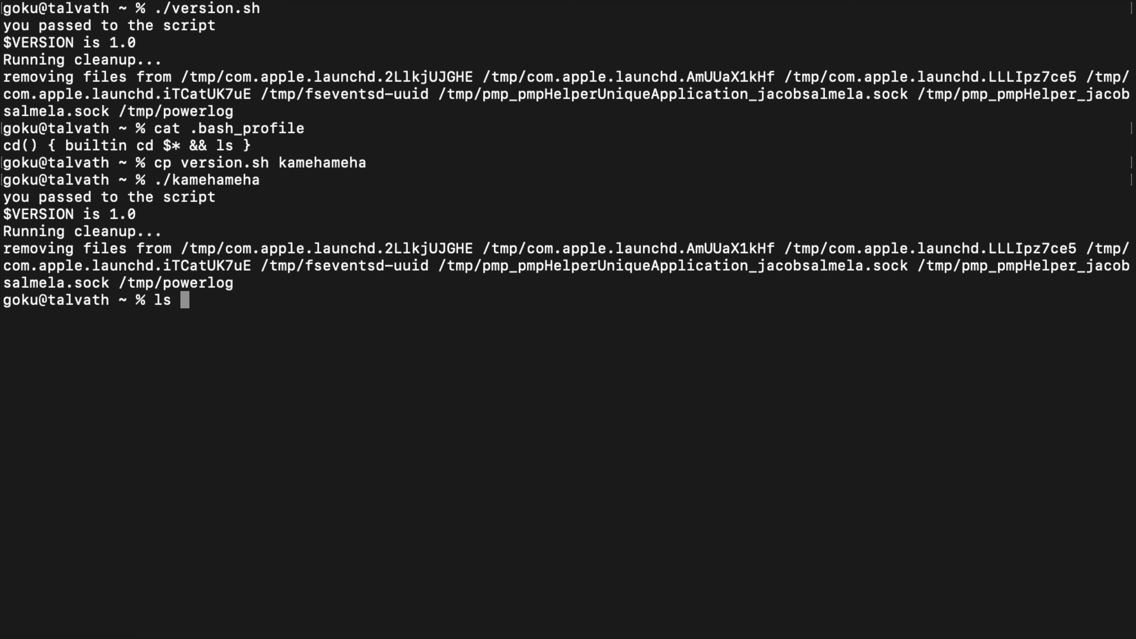
# - List the commands in /usr/bin, then the programs in /usr/local/bin
pyautogui.write('/usr/bin')
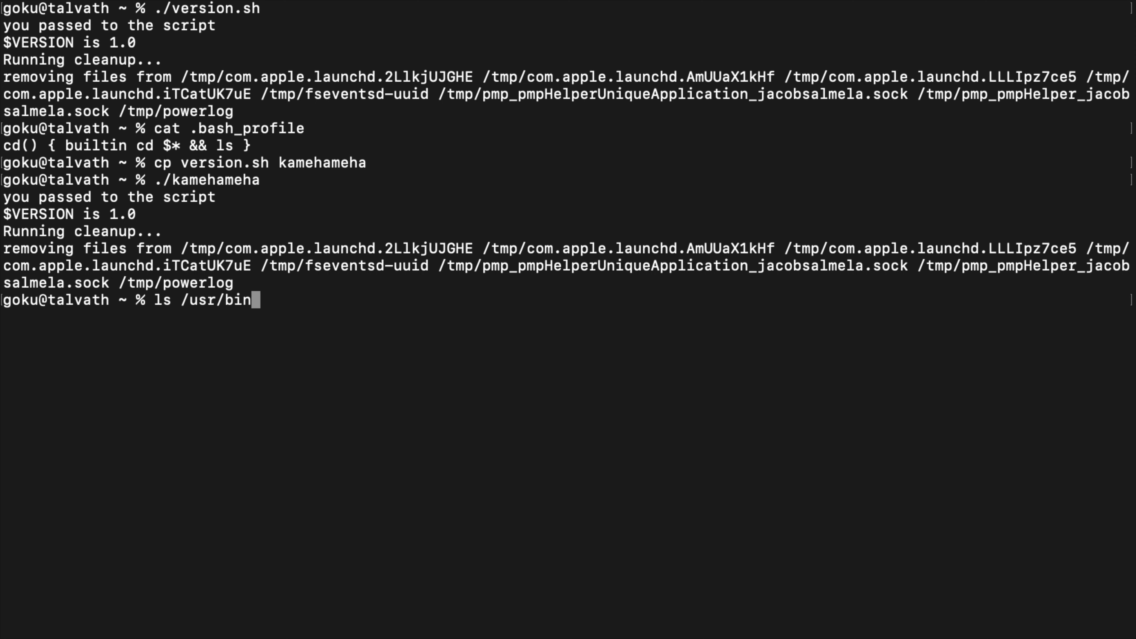
pyautogui.press('Return')
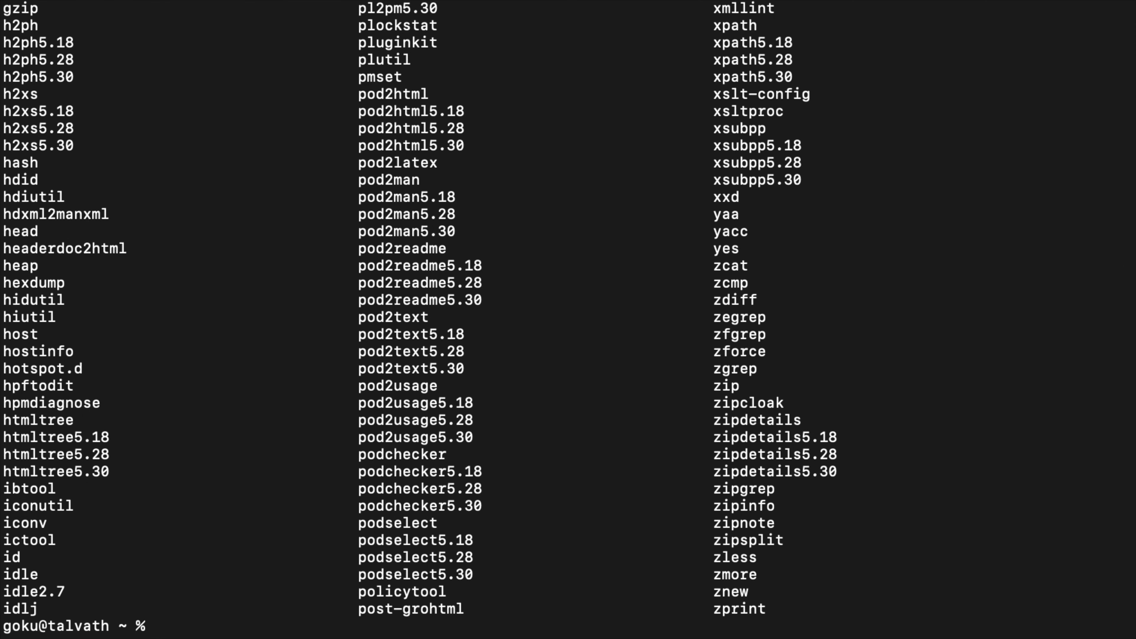
pyautogui.write('ls /usr/bin')
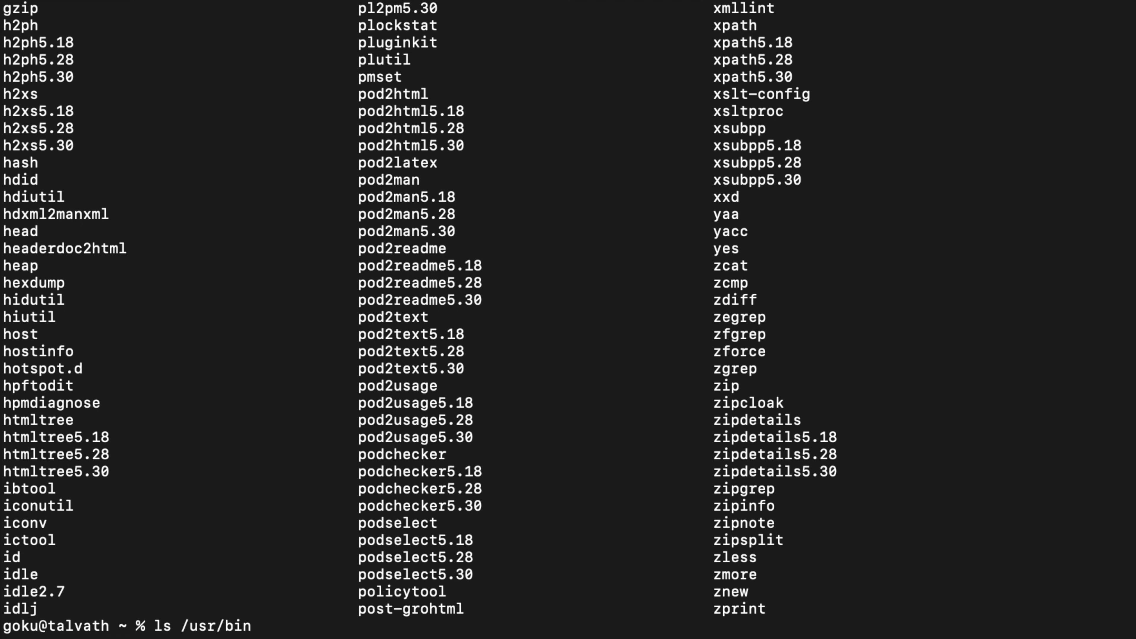
pyautogui.write('local')
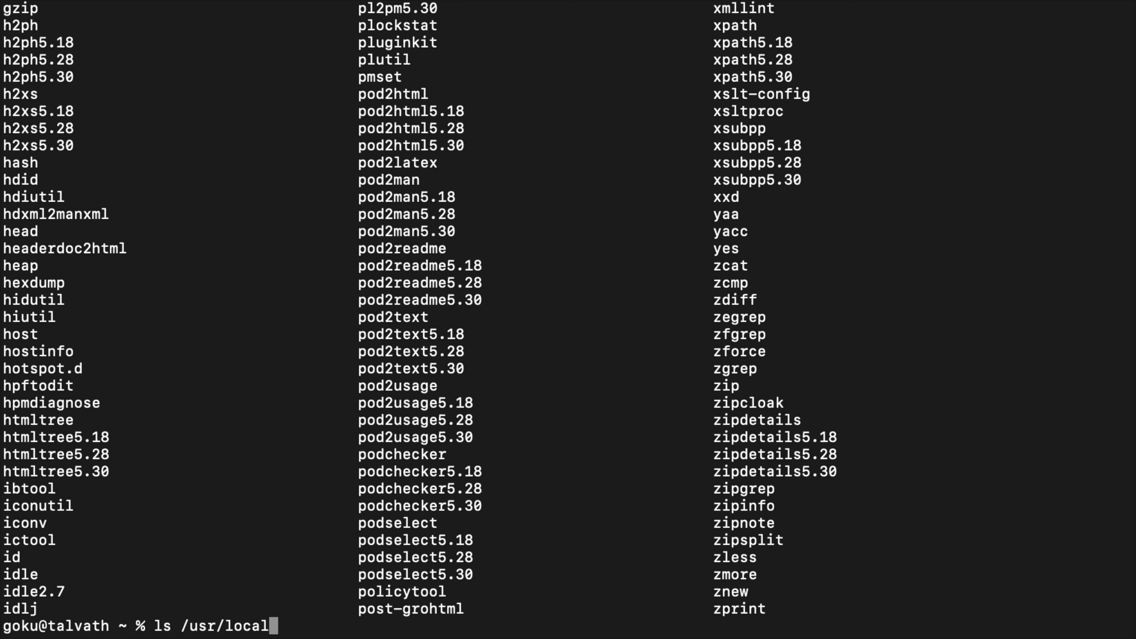
pyautogui.press('Return')
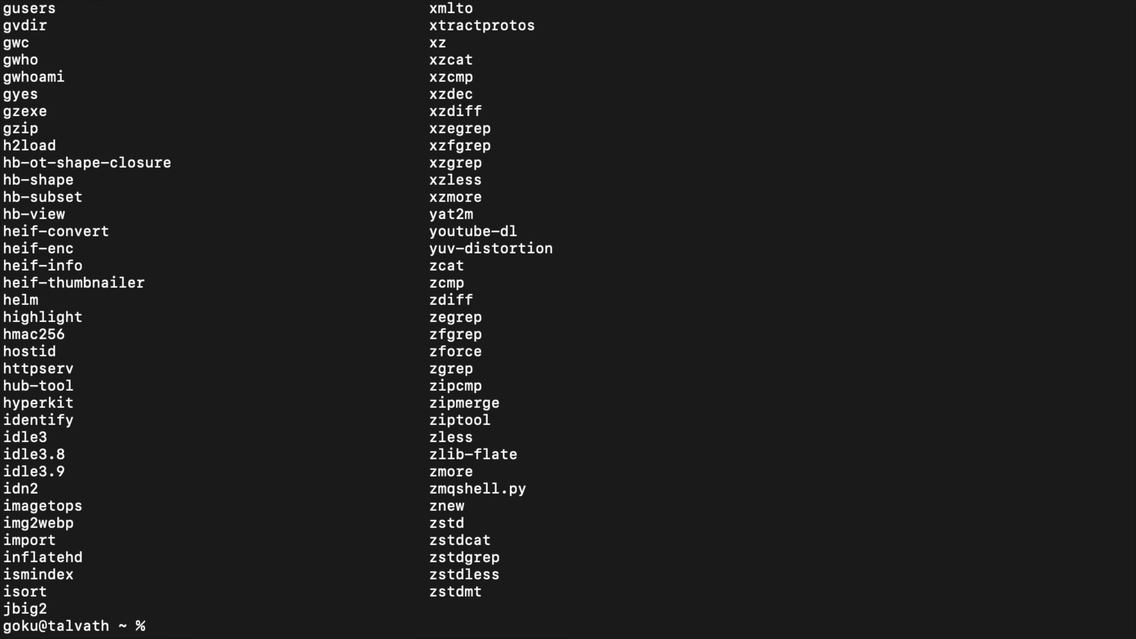
# - Move the kamehameha script into /usr/local/bin so it can run by name alone
pyautogui.write('mv')
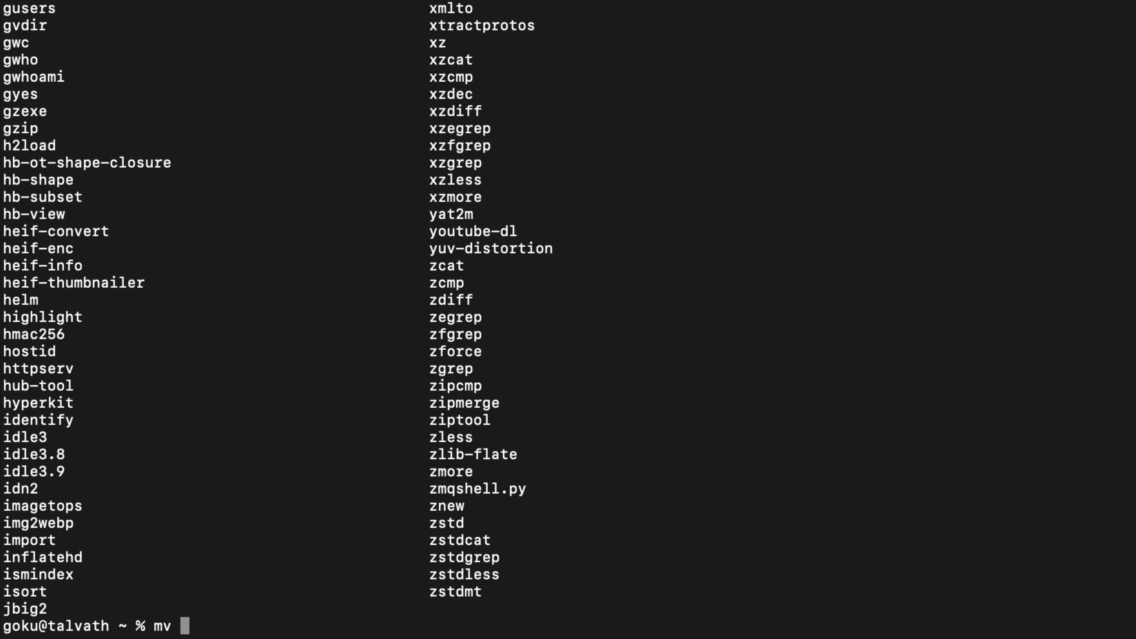
pyautogui.write('kamehameha /')
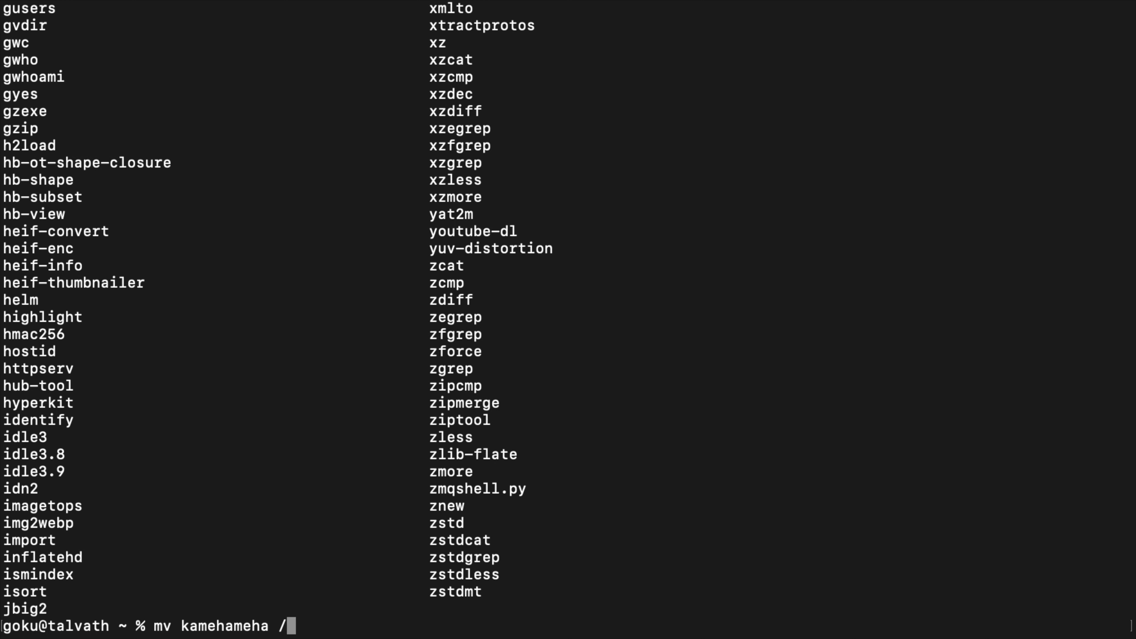
pyautogui.write('usr/local/')
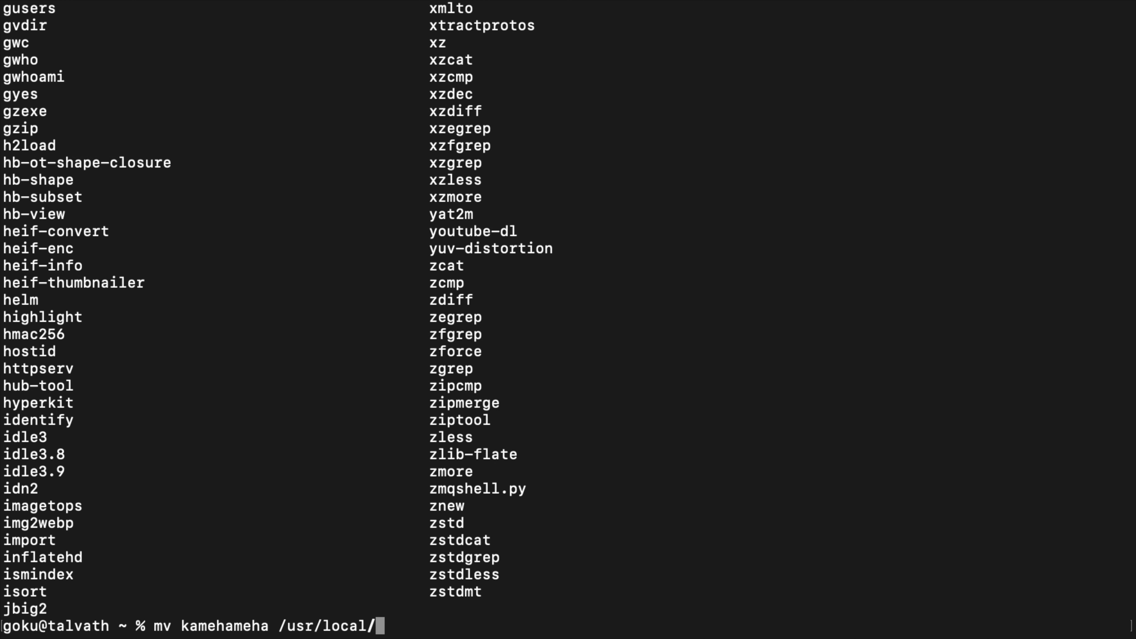
pyautogui.press('Return')
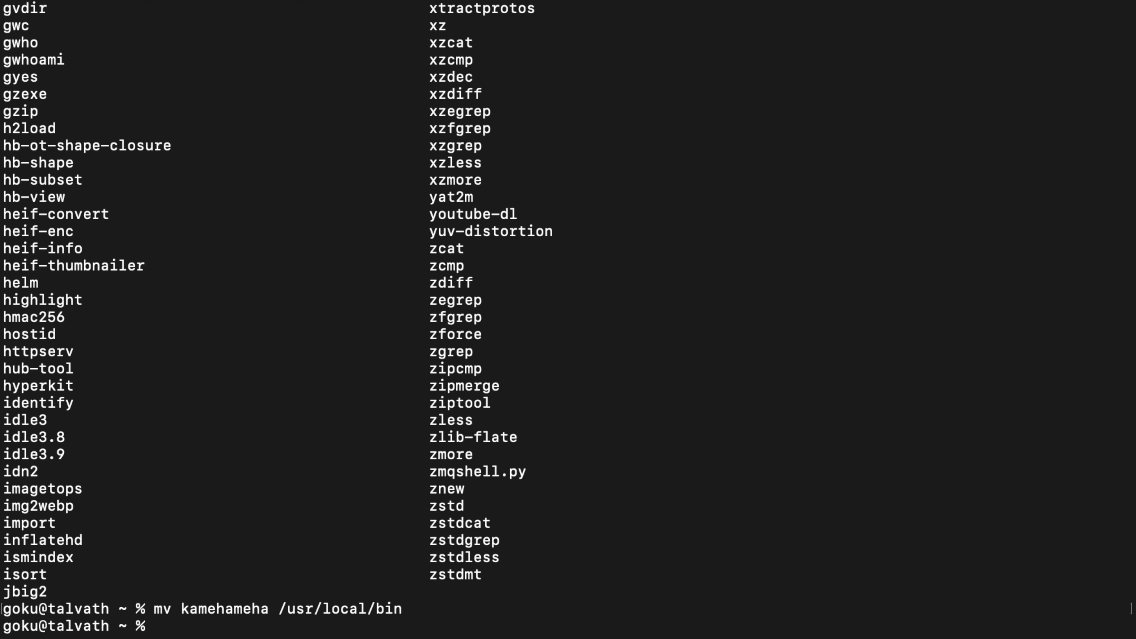
pyautogui.moveTo(235, 613)
pyautogui.write('kamehameha')
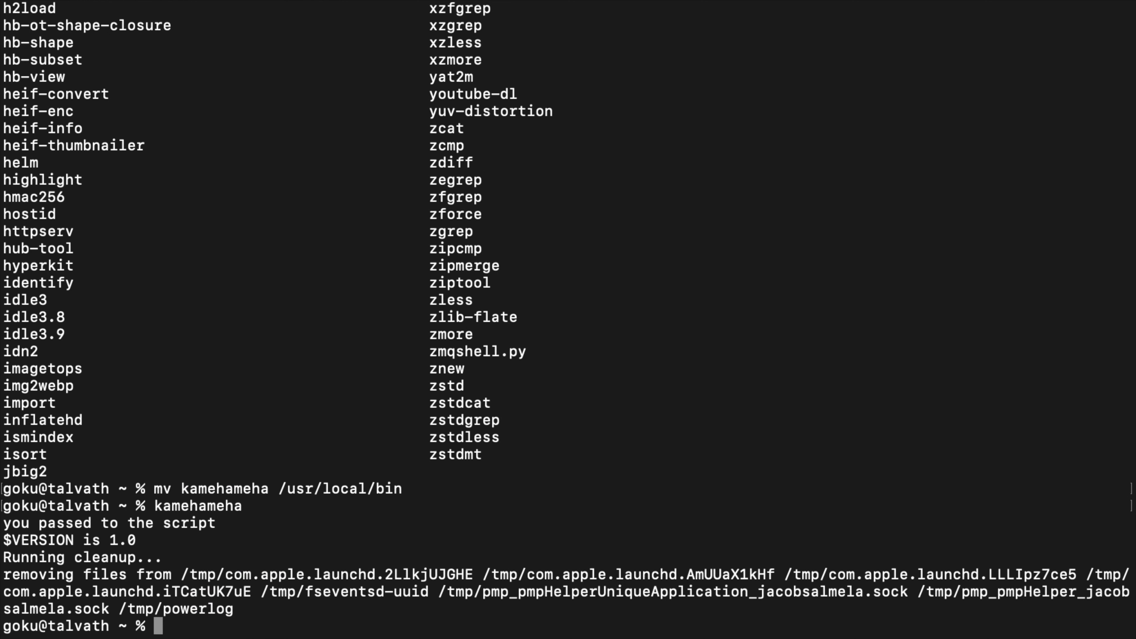
pyautogui.moveTo(250, 559)
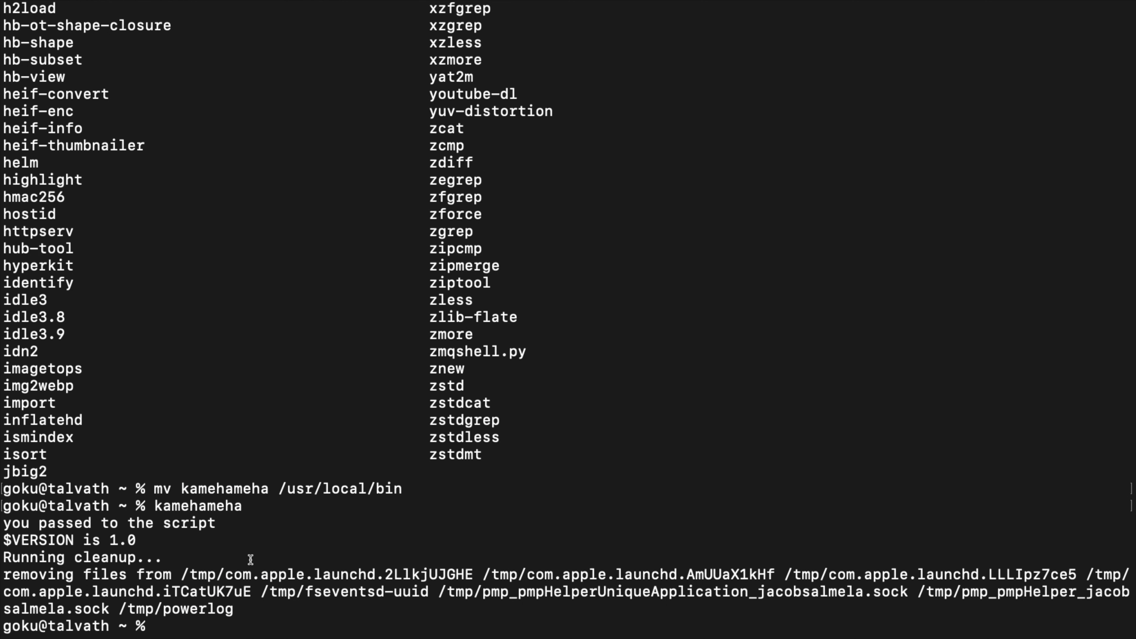
# - Move /usr/local/bin/kamehameha back into the home folder and list it with ls -l
pyautogui.write('m')
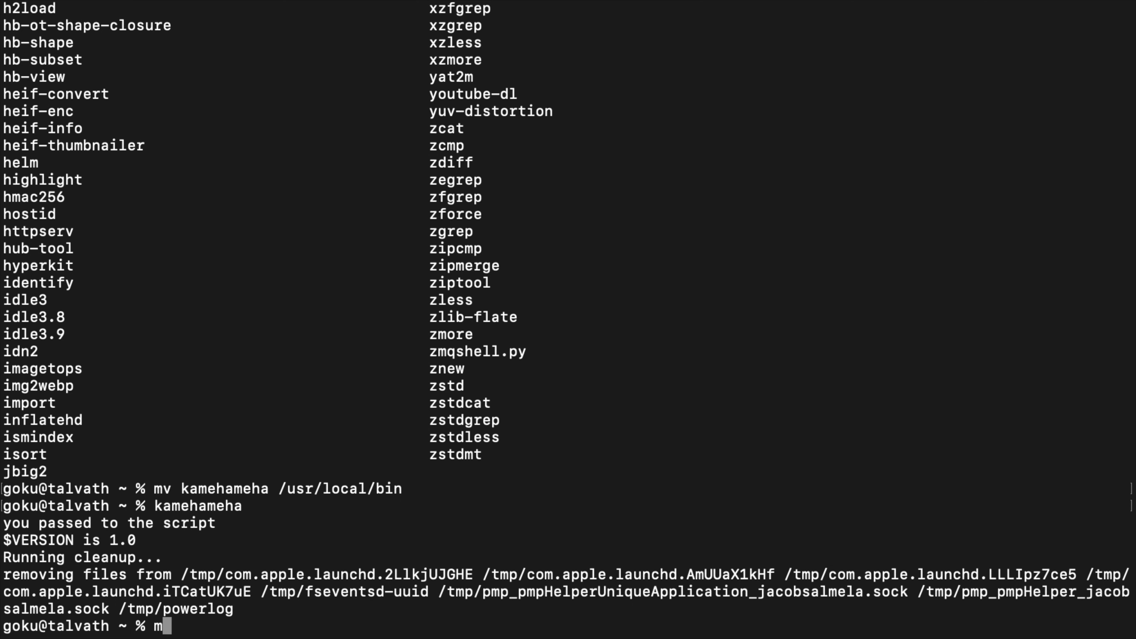
pyautogui.write('v')
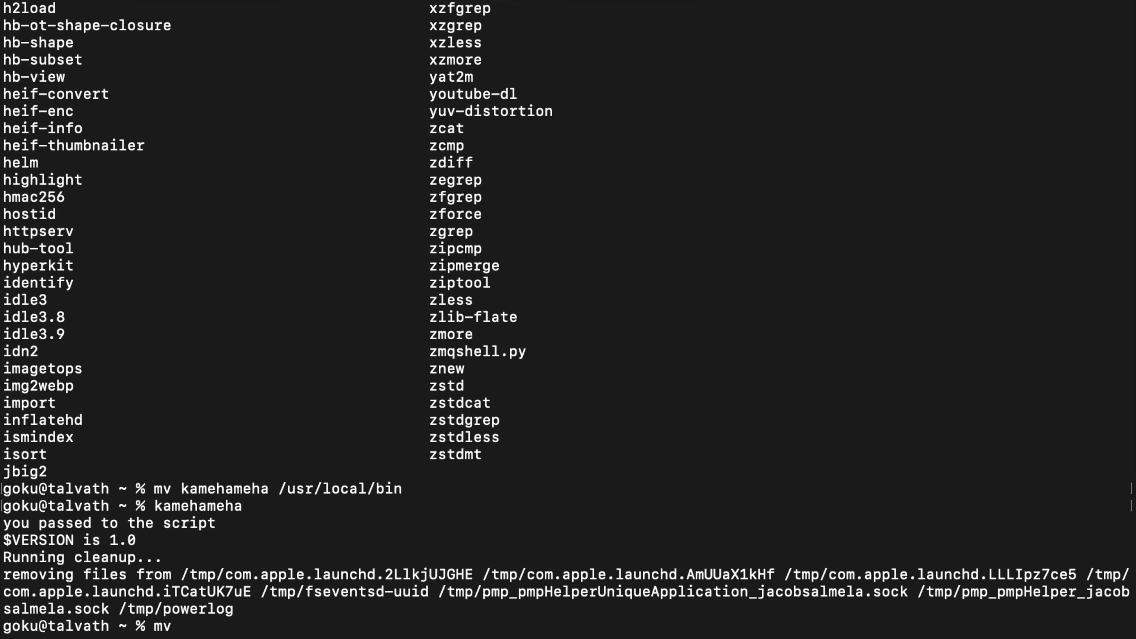
pyautogui.write('/usr/local/bin/')
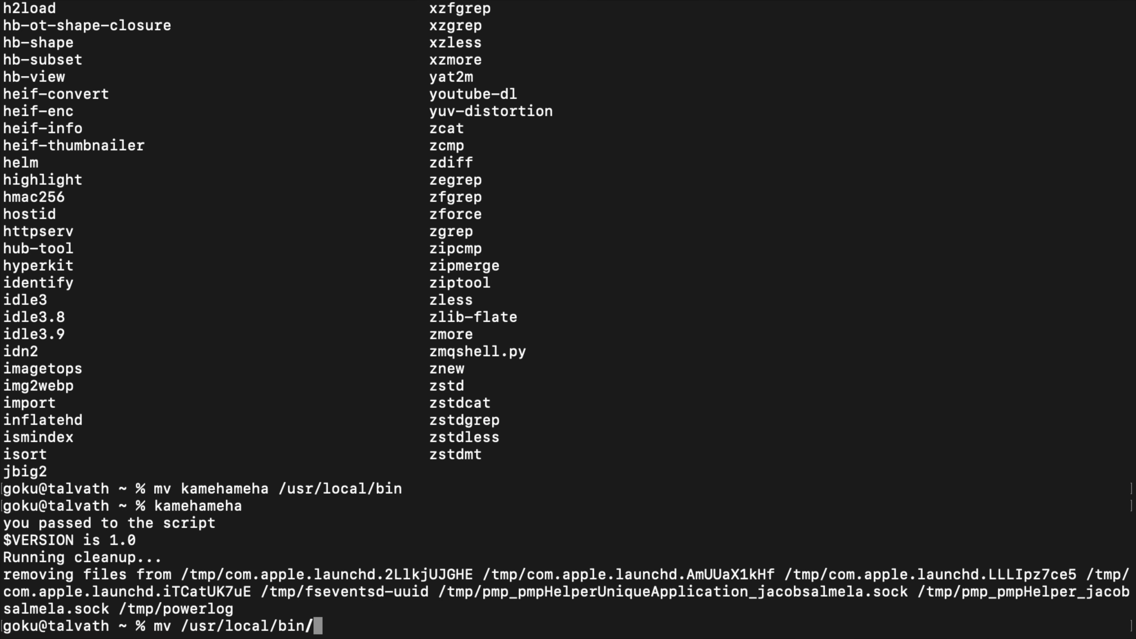
pyautogui.write('kamehameha .')
pyautogui.write('ls -l')
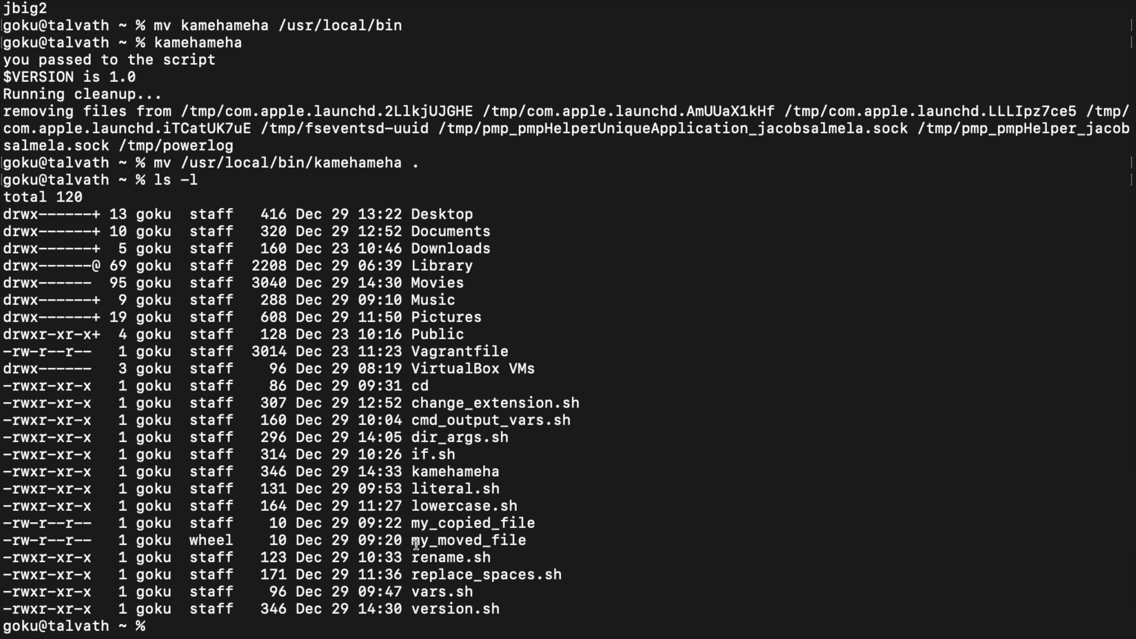
pyautogui.write('e')
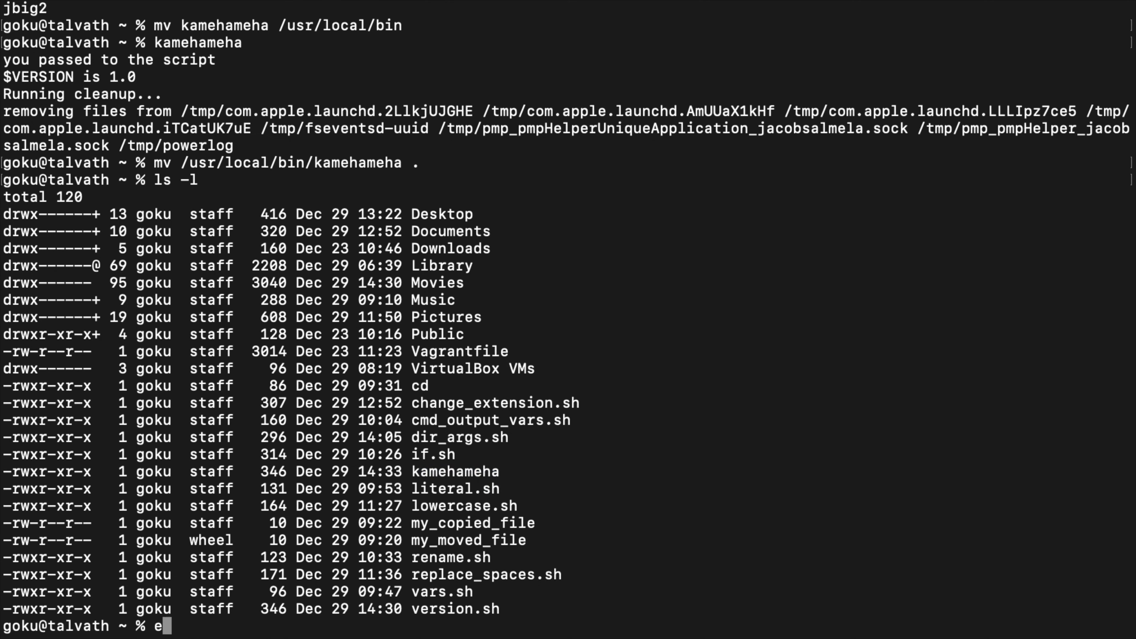
# - Echo $PATH and pick out /usr/local/sbin as the first search directory
pyautogui.write('cho')
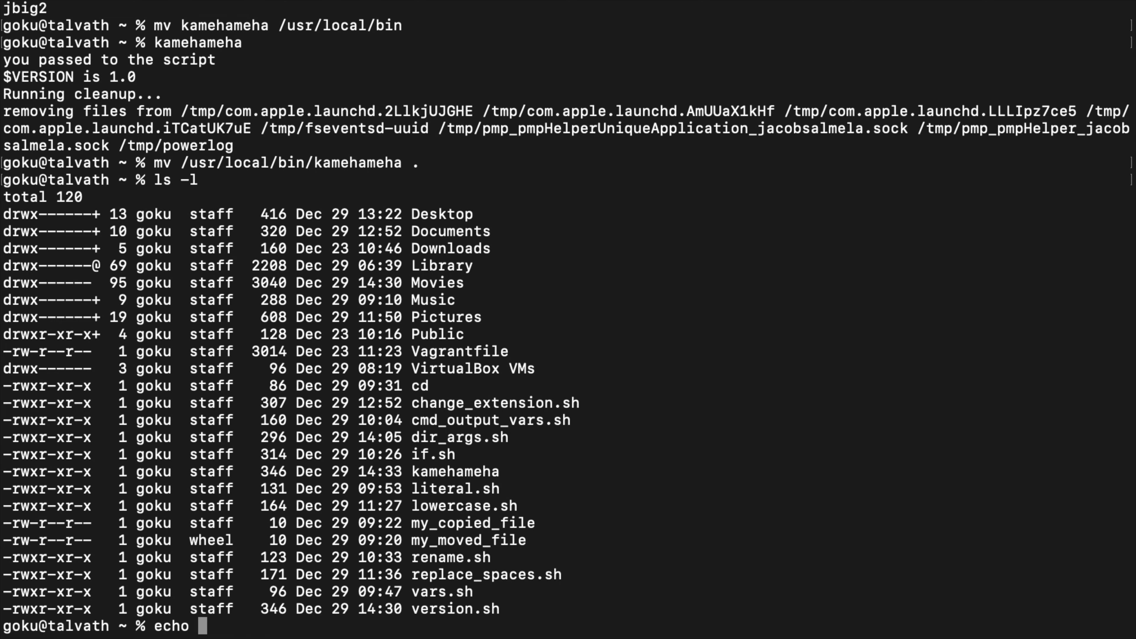
pyautogui.write('$PATH')
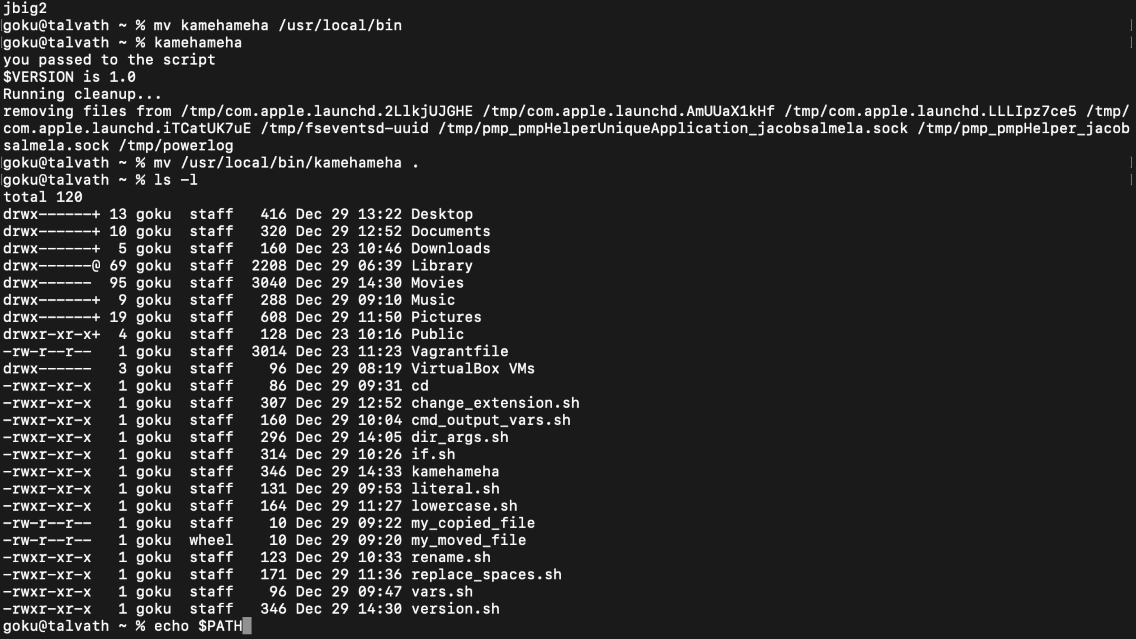
pyautogui.press('Return')
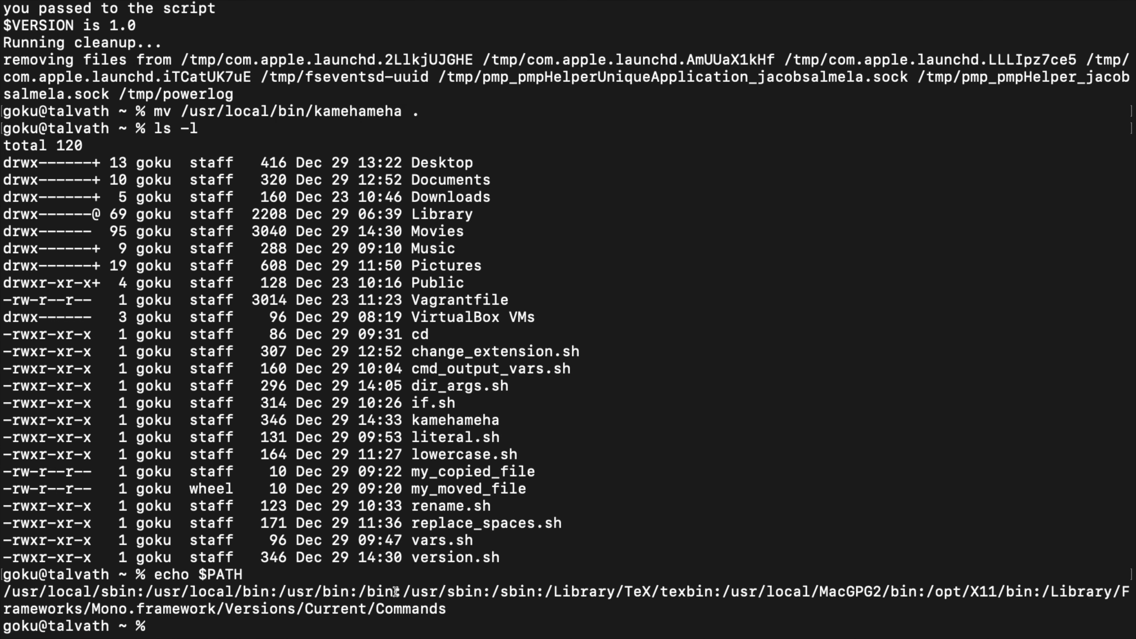
pyautogui.doubleClick(66, 590)
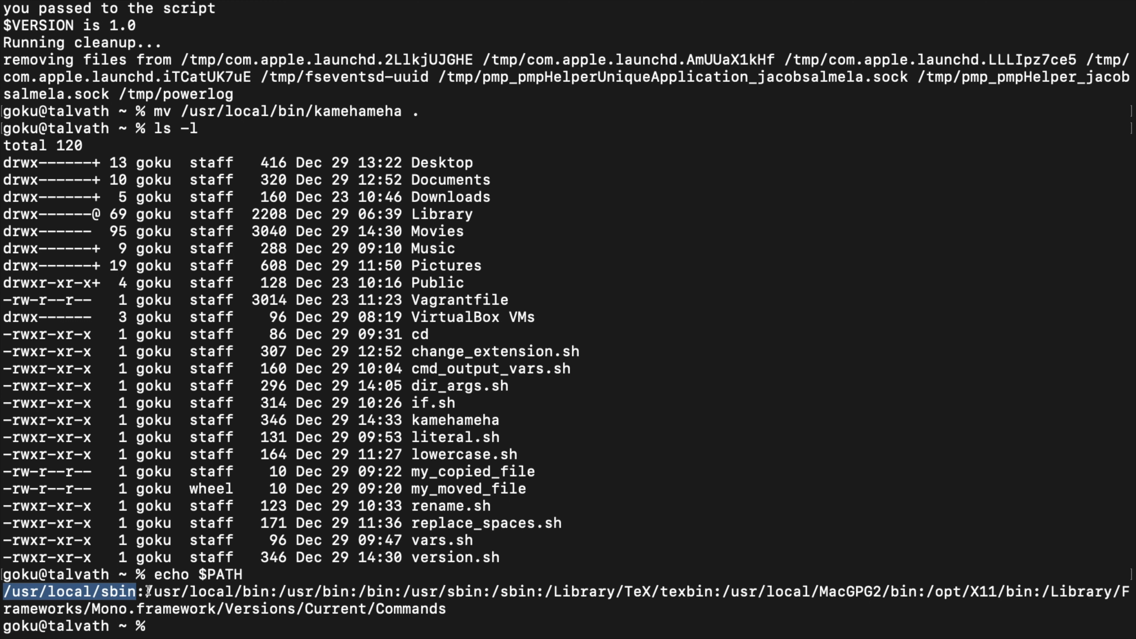
pyautogui.moveTo(278, 586)
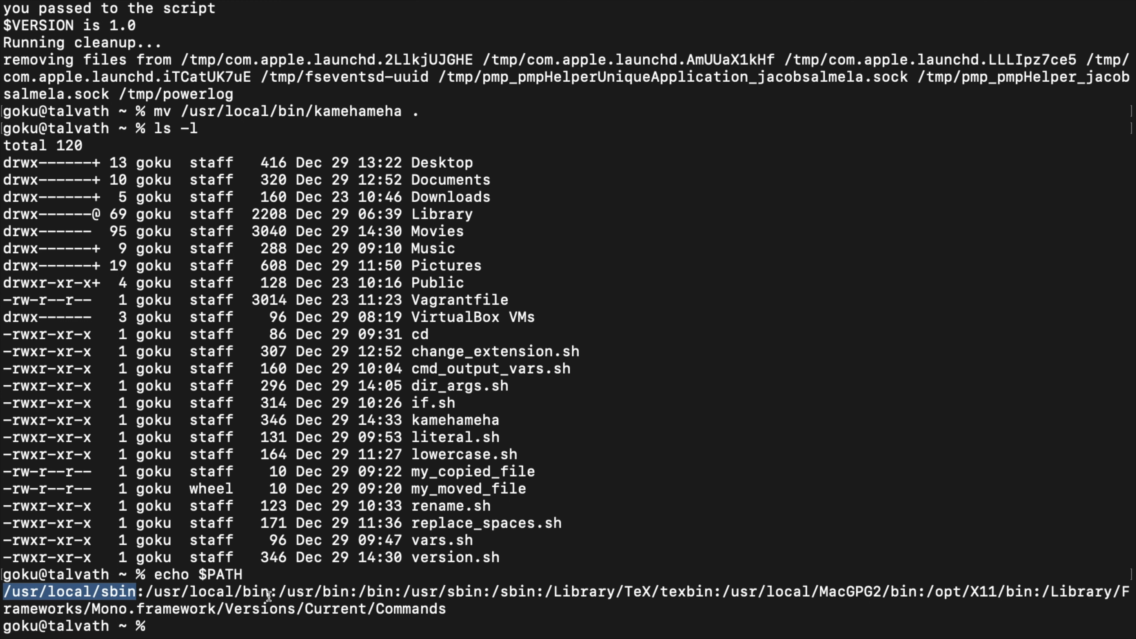
pyautogui.moveTo(431, 592)
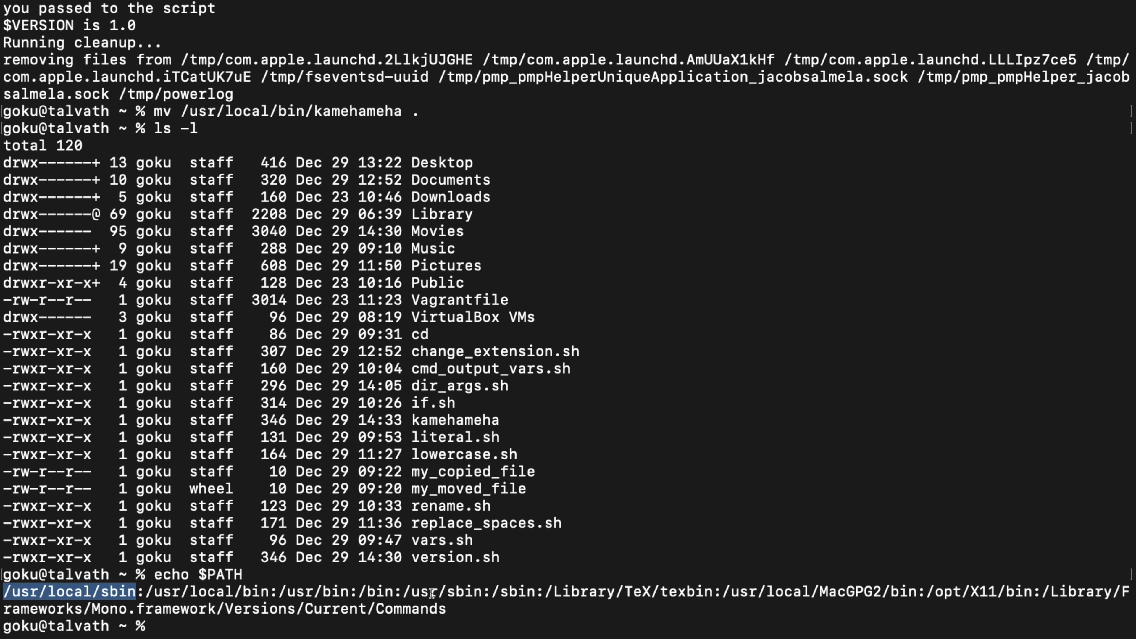
pyautogui.moveTo(665, 607)
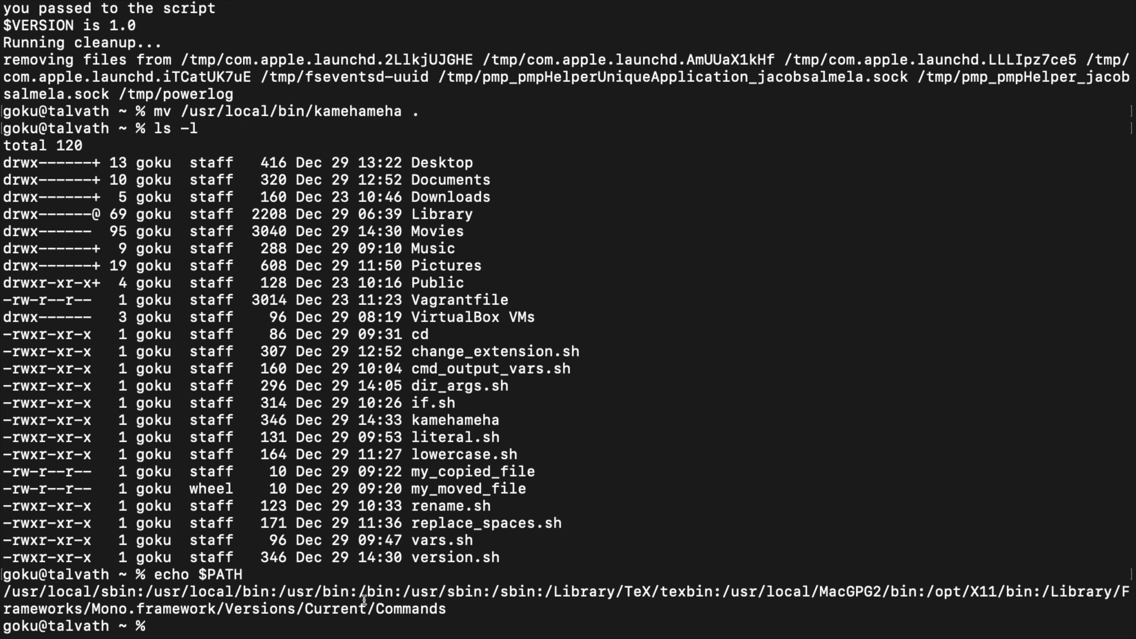
pyautogui.write('PATH=%')
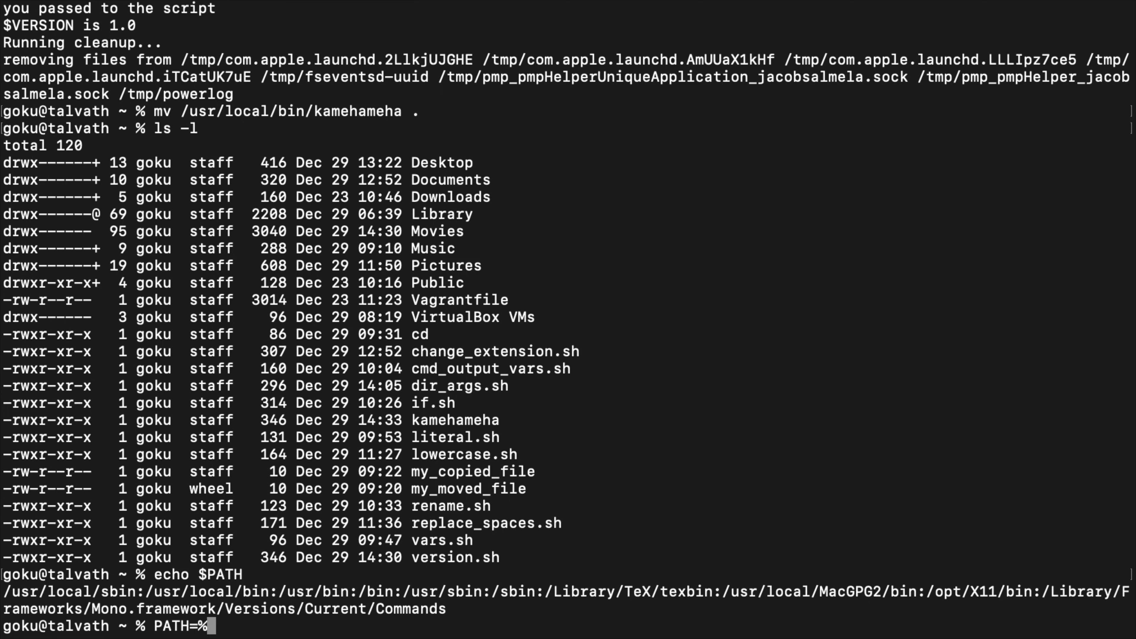
# - Append the home folder with PATH=$PATH:~ so kamehameha runs by name, printing version 1.0
pyautogui.write('PATH')
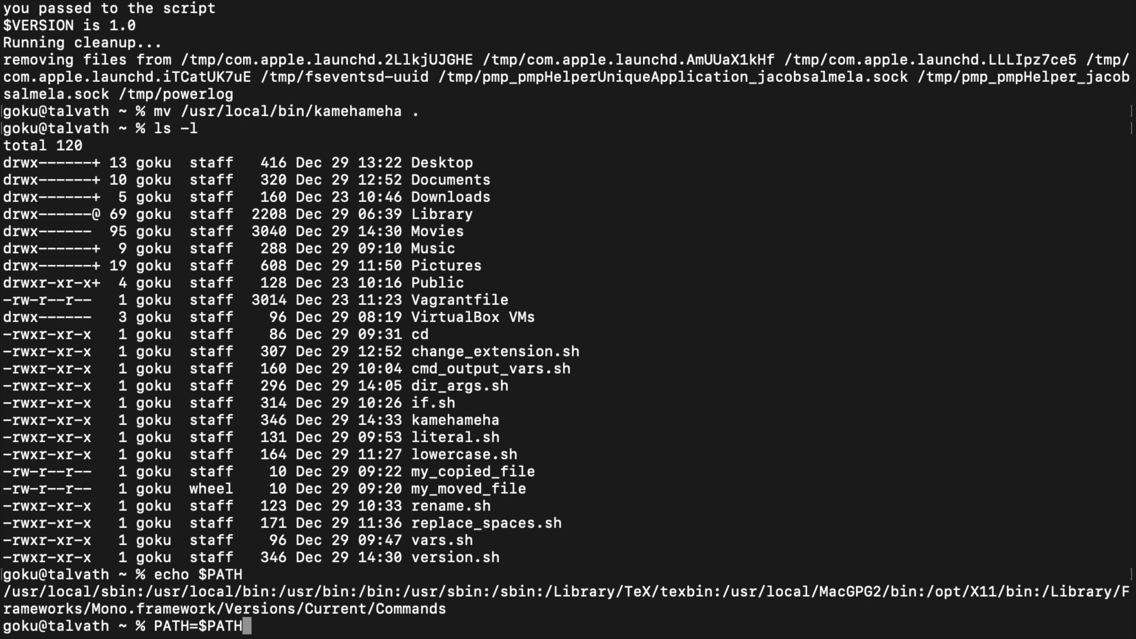
pyautogui.write(':')
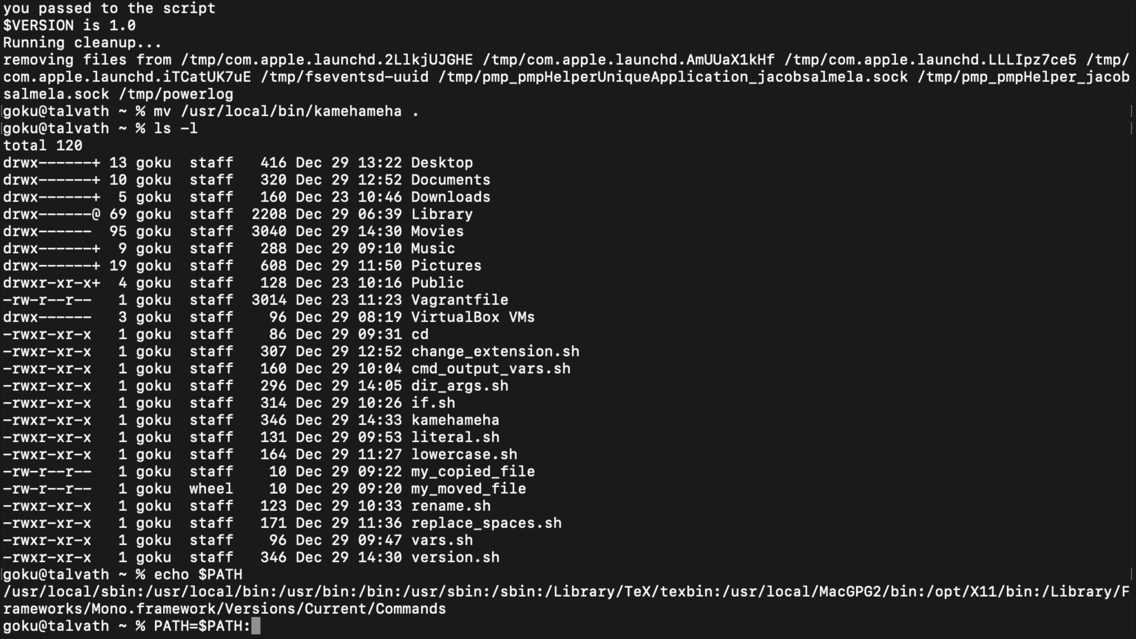
pyautogui.write('~')
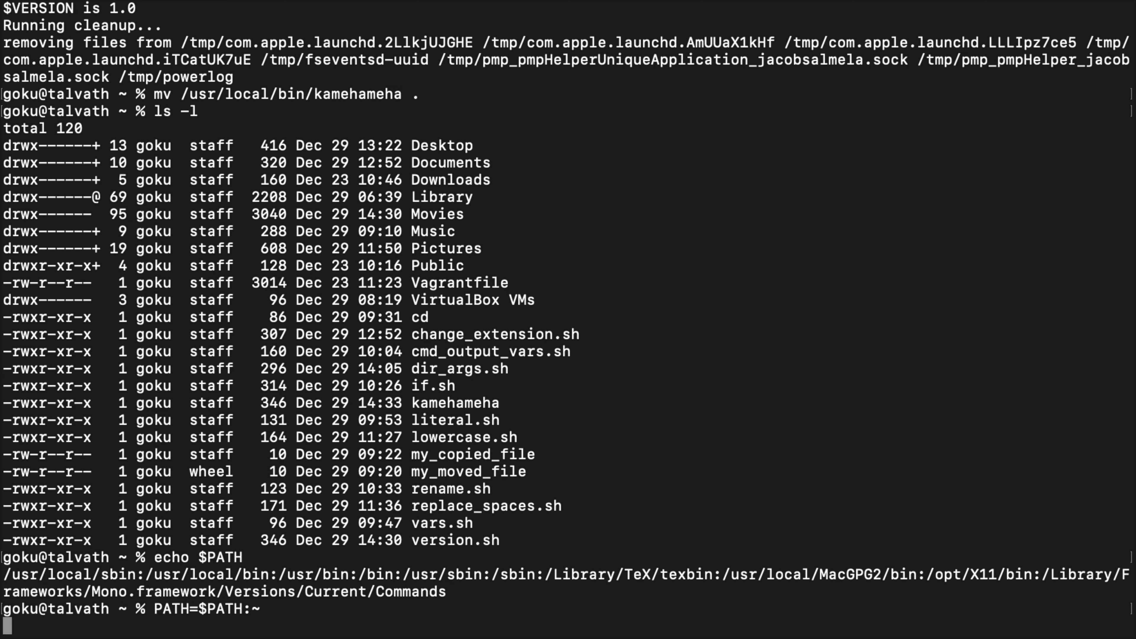
pyautogui.press('Return')
pyautogui.write('kamehameha')
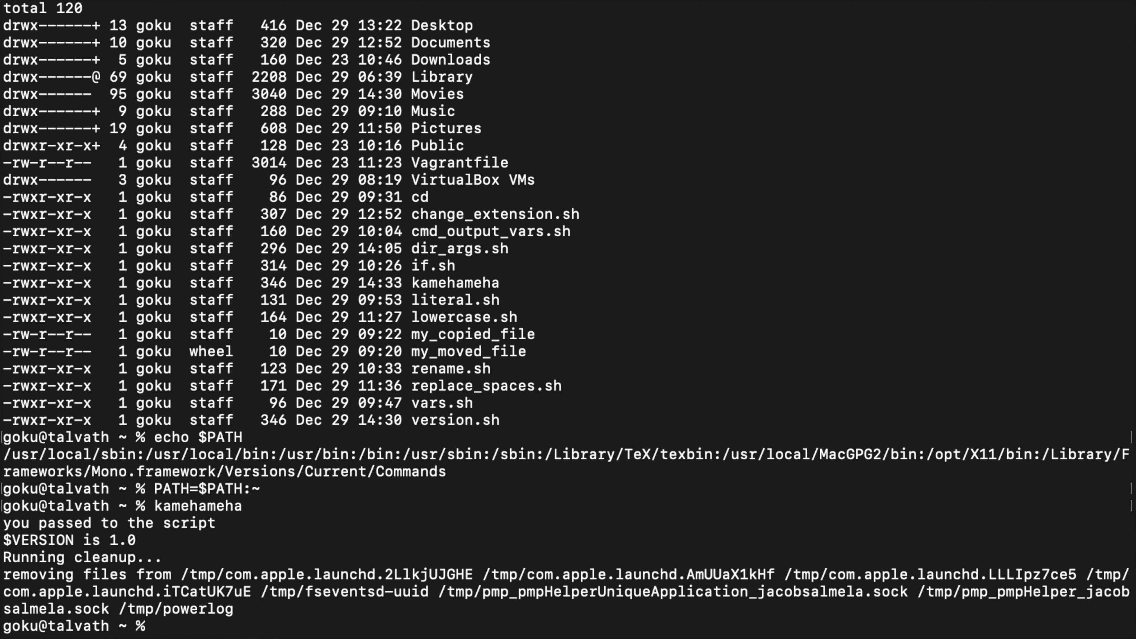
pyautogui.write('echo $PATH')
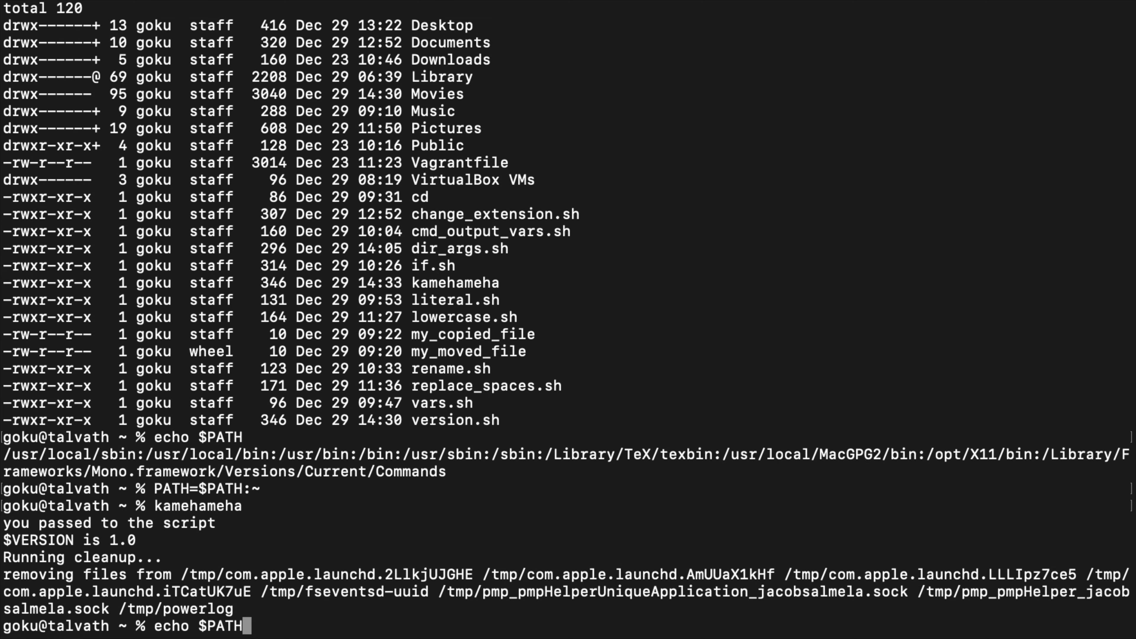
# - Echo $PATH again and pick out /Users/goku as the final search directory
pyautogui.press('Return')
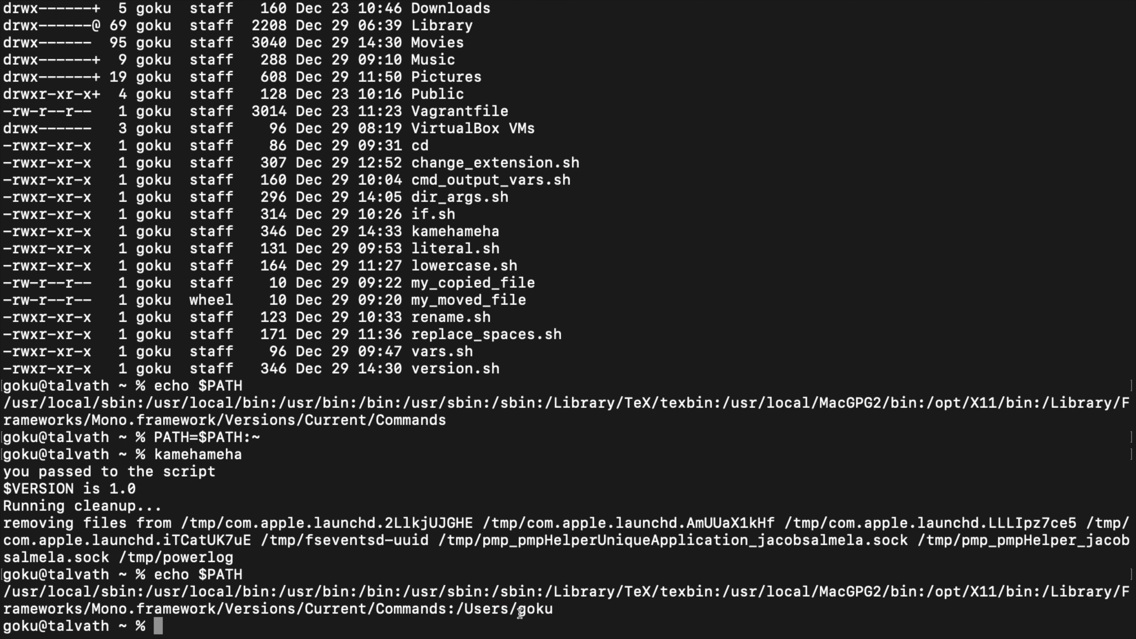
pyautogui.doubleClick(533, 608)
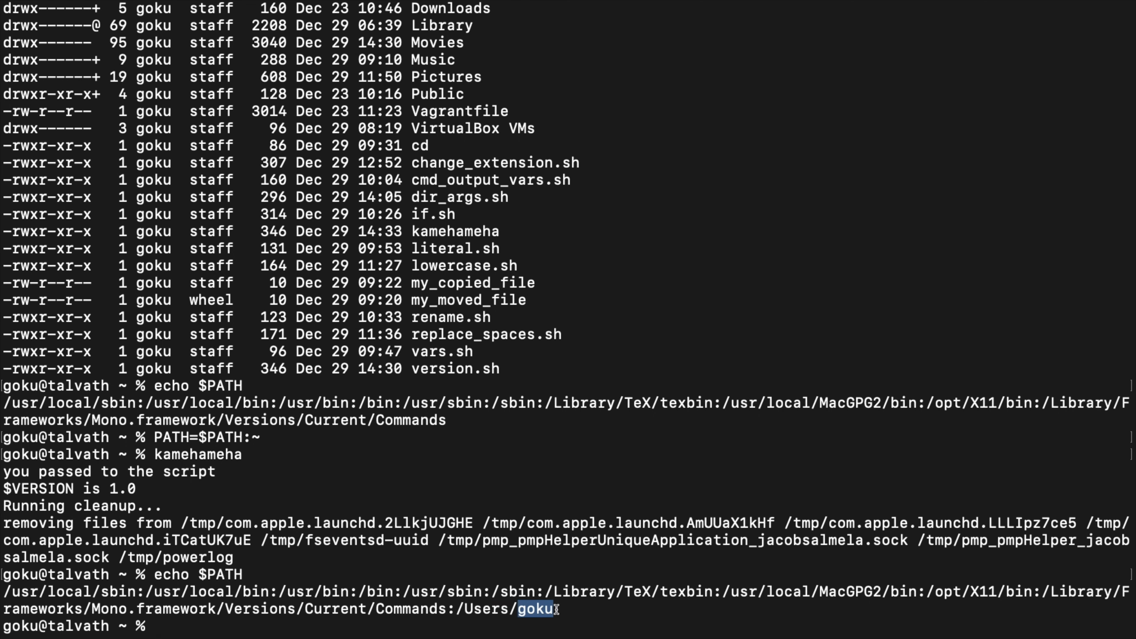
pyautogui.moveTo(319, 546)
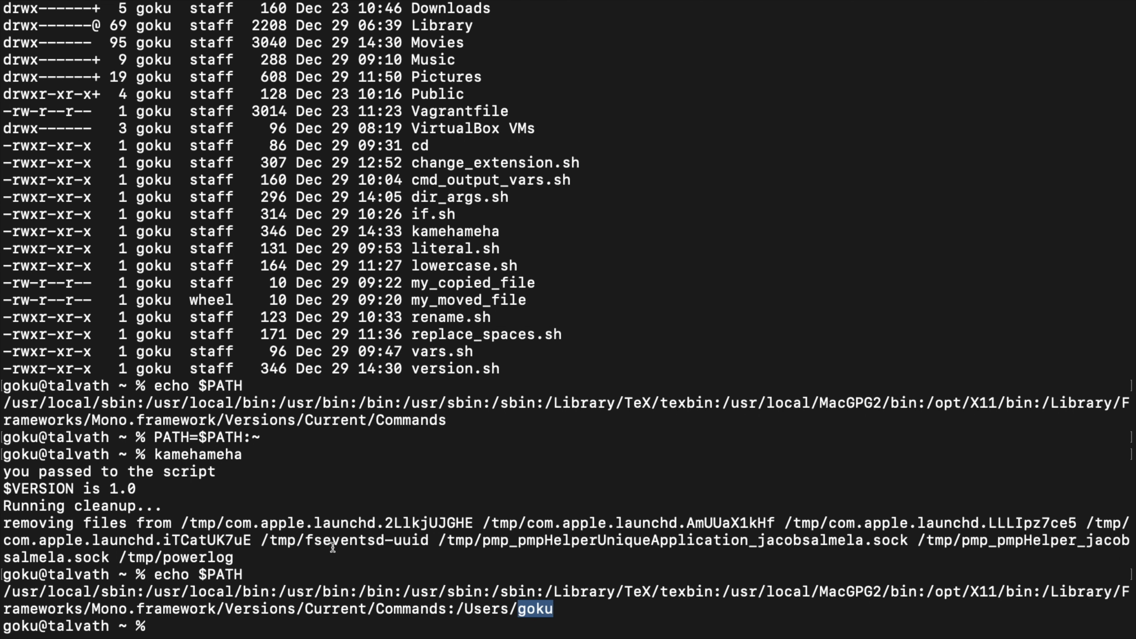
pyautogui.moveTo(354, 504)
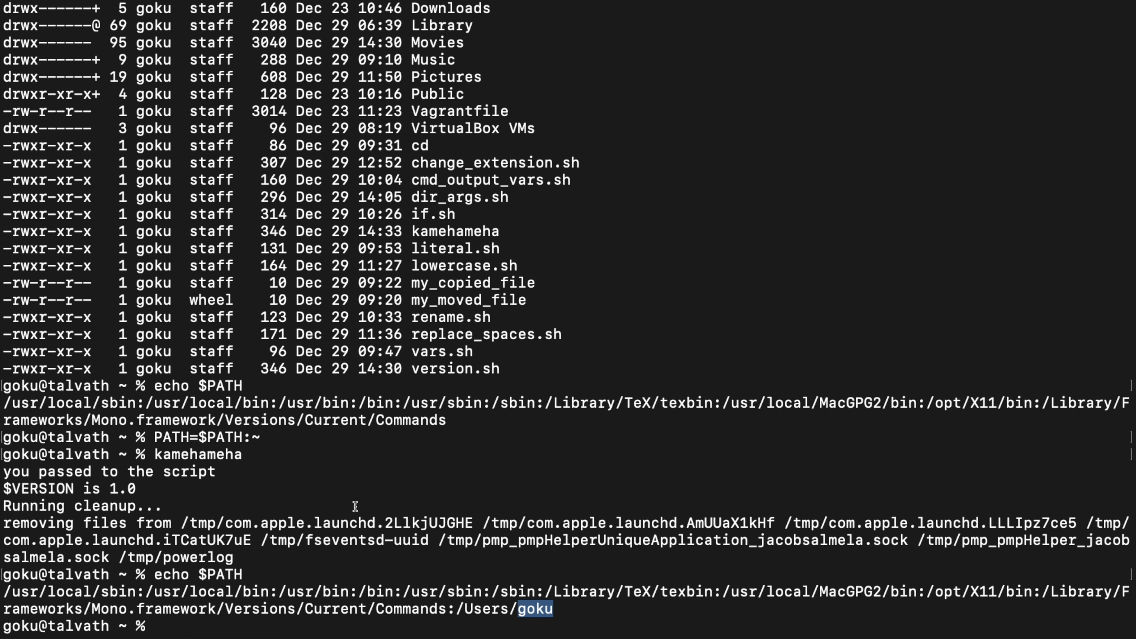
pyautogui.moveTo(375, 469)
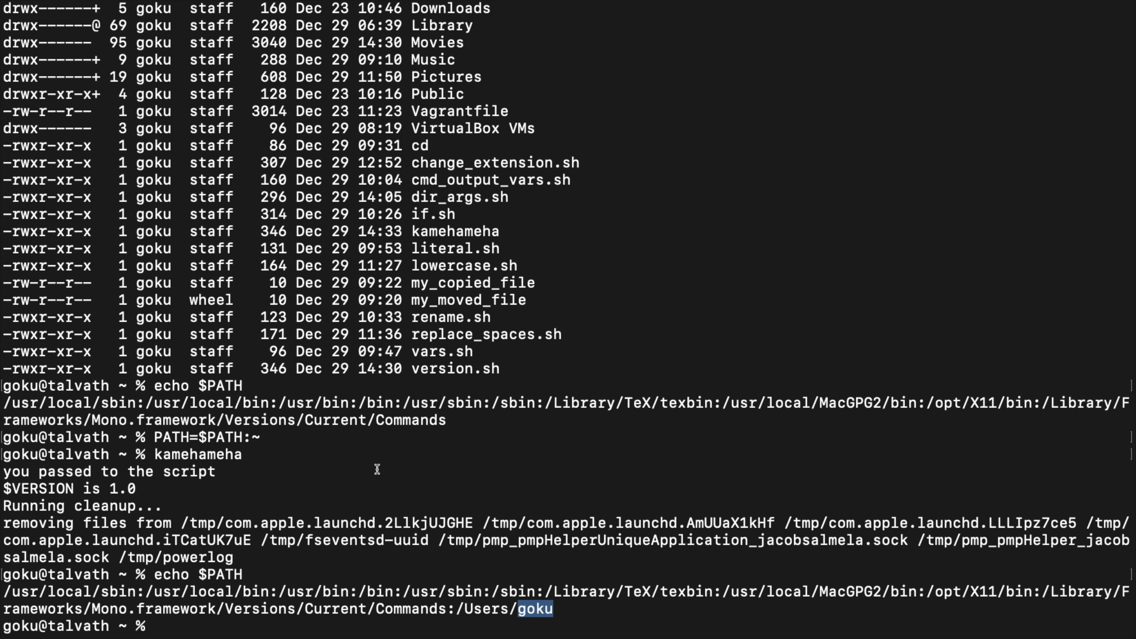
pyautogui.moveTo(456, 423)
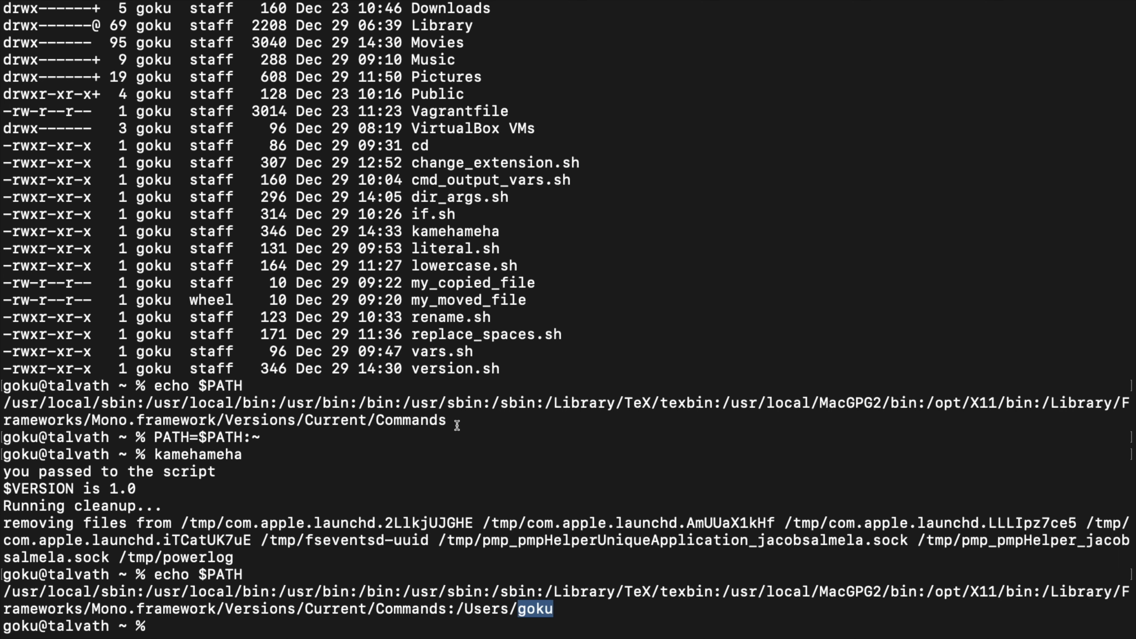